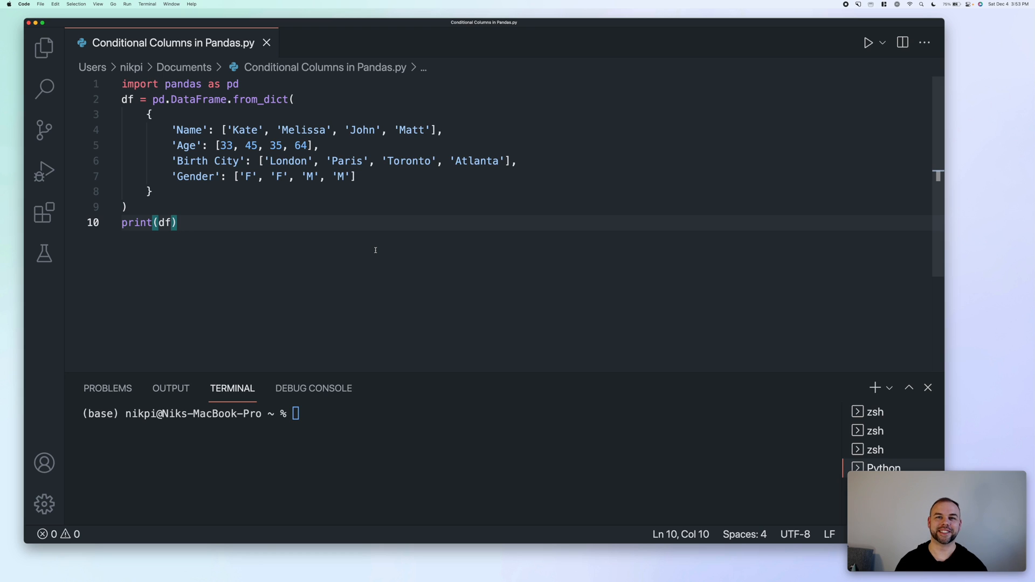
{"action": "mouse_move", "coordinate": [236, 138]}
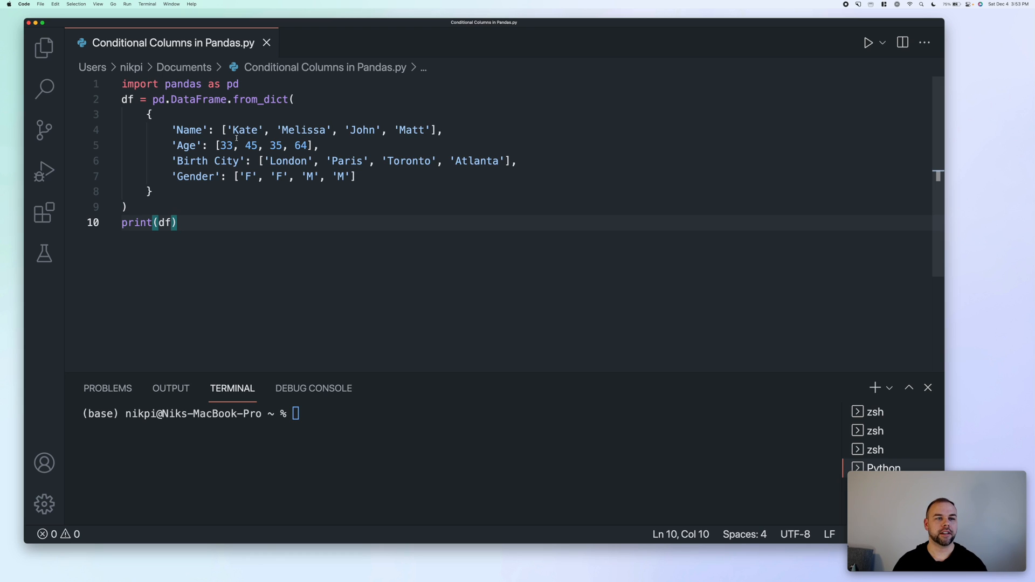
{"action": "mouse_move", "coordinate": [358, 226]}
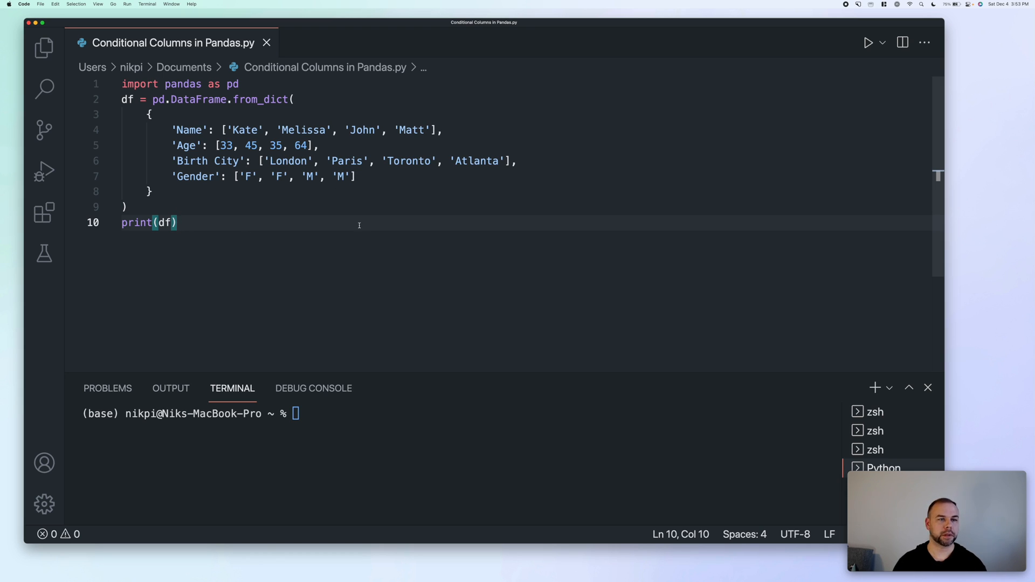
{"action": "mouse_move", "coordinate": [356, 239]}
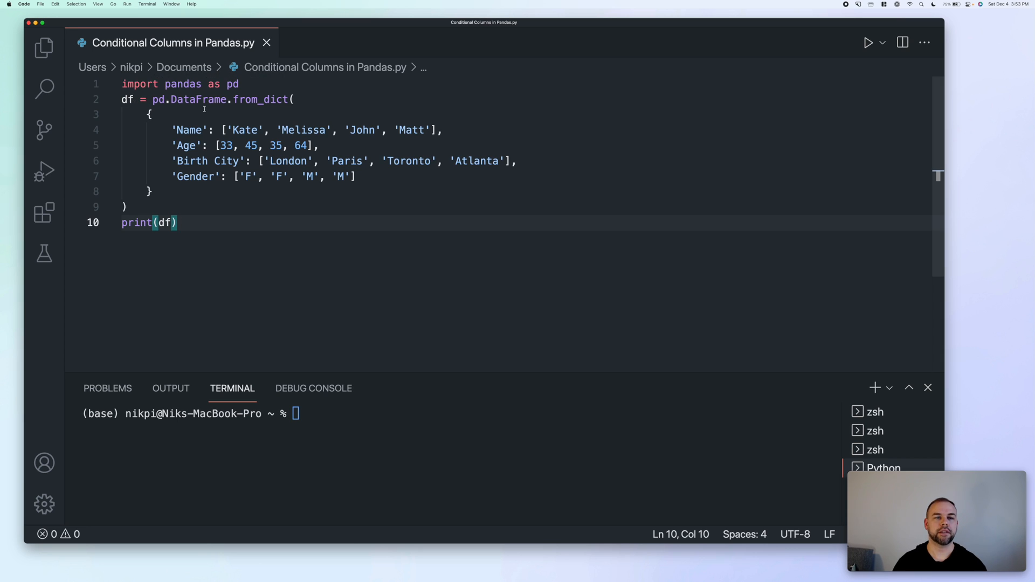
{"action": "mouse_move", "coordinate": [307, 112]}
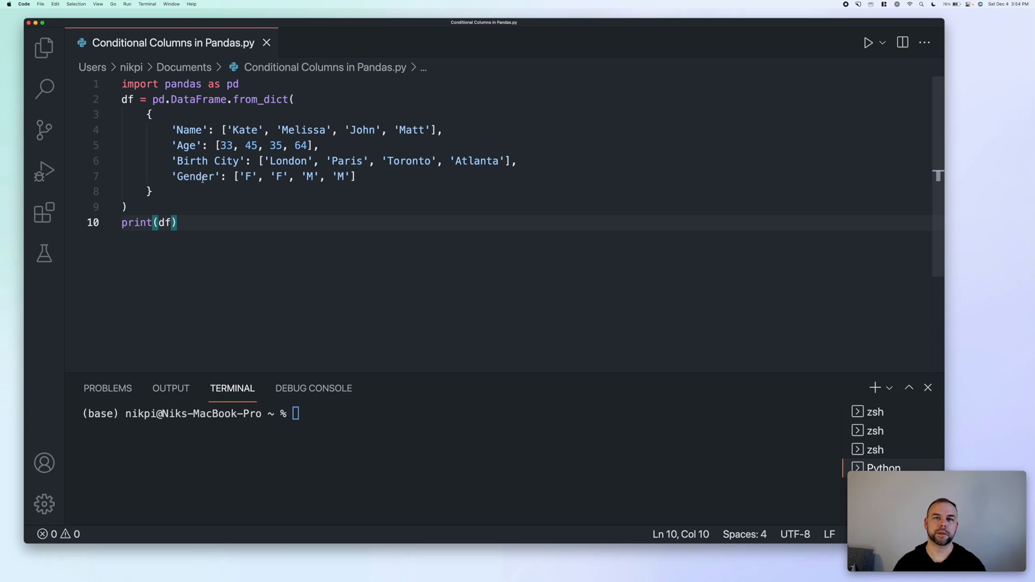
- Run the Python file to print the people DataFrame in the terminal
{"action": "left_click", "coordinate": [867, 42]}
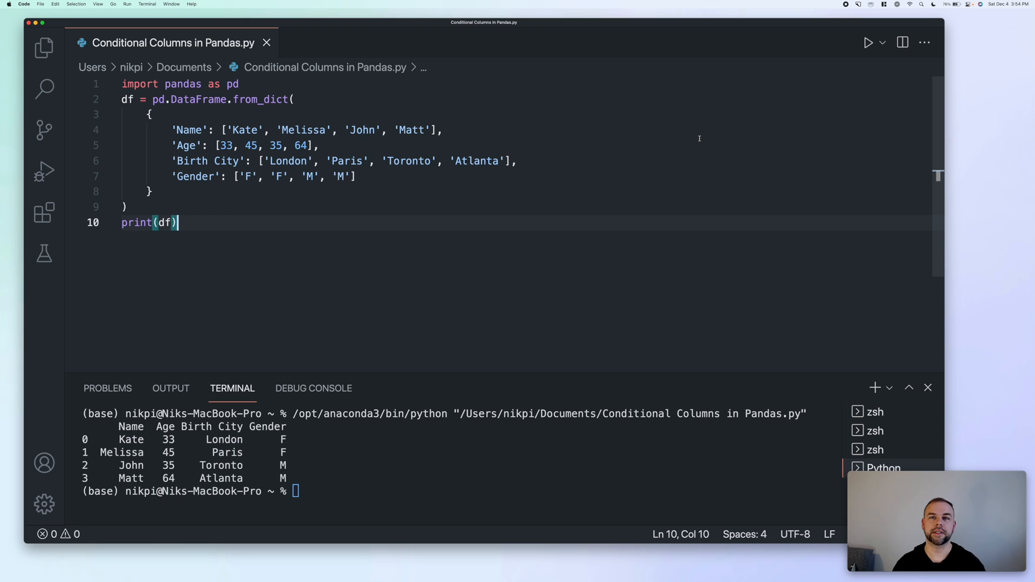
{"action": "mouse_move", "coordinate": [279, 270]}
{"action": "type", "text": "df['"}
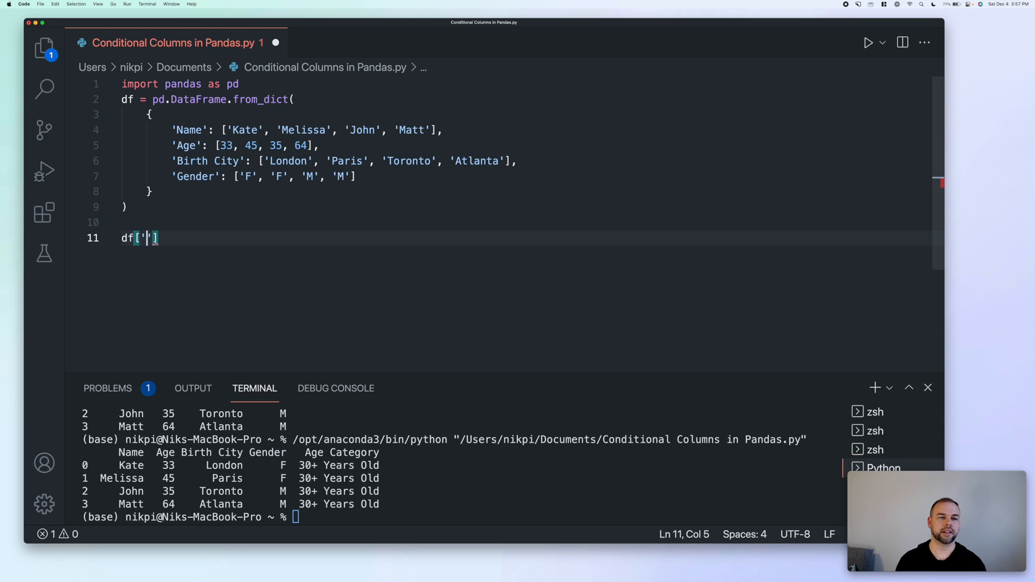
- Write df['Age Category'] = '40+ Years Old' and print(df), then run to show it for all four people
{"action": "type", "text": "Age C"}
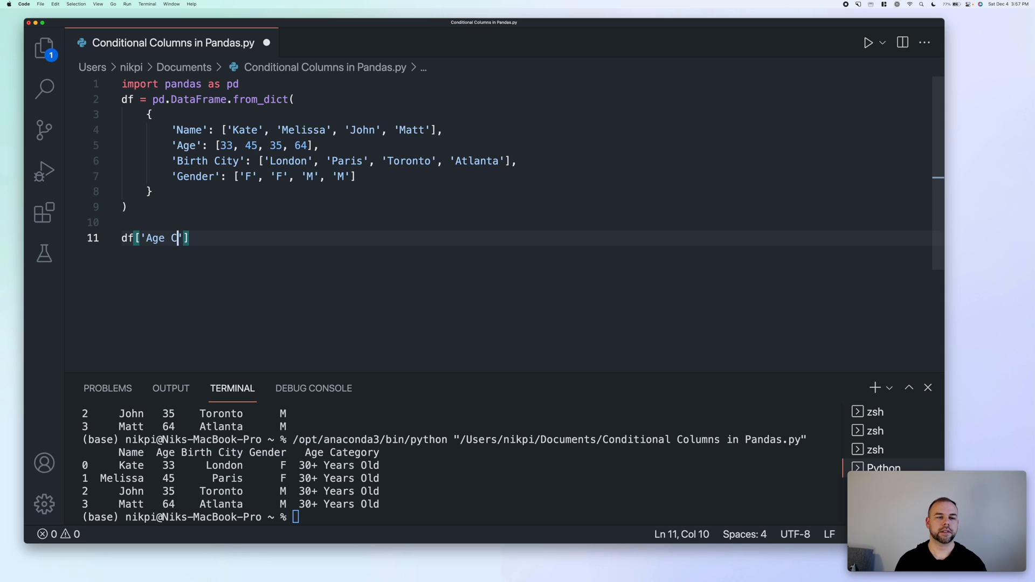
{"action": "type", "text": "ateg"}
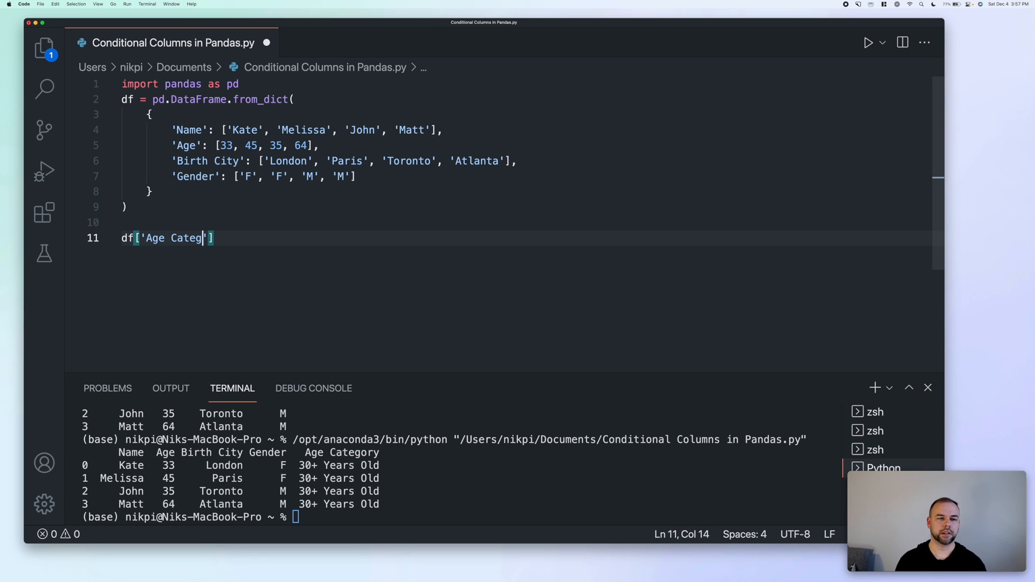
{"action": "type", "text": "ory']"}
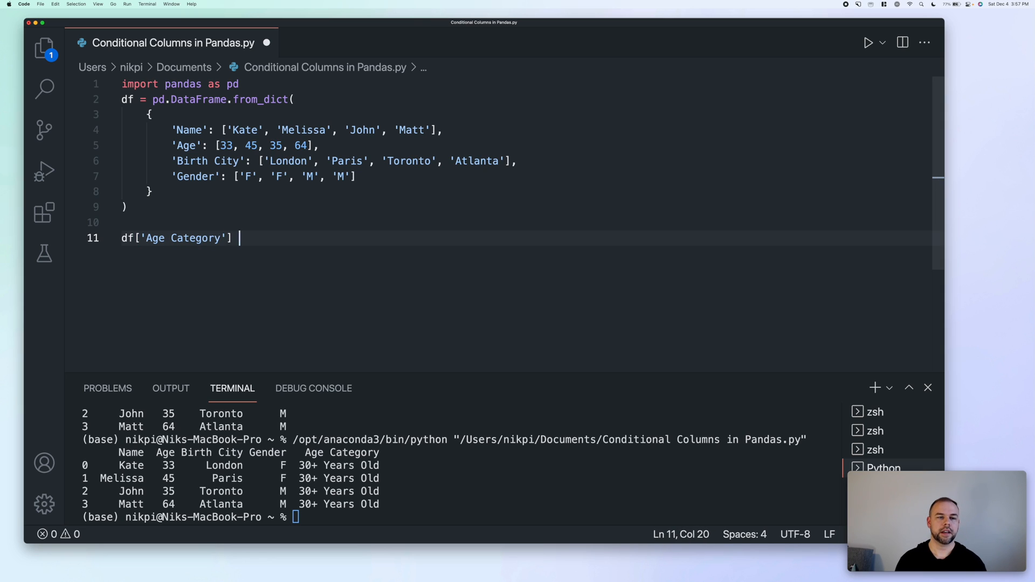
{"action": "type", "text": "= ''"}
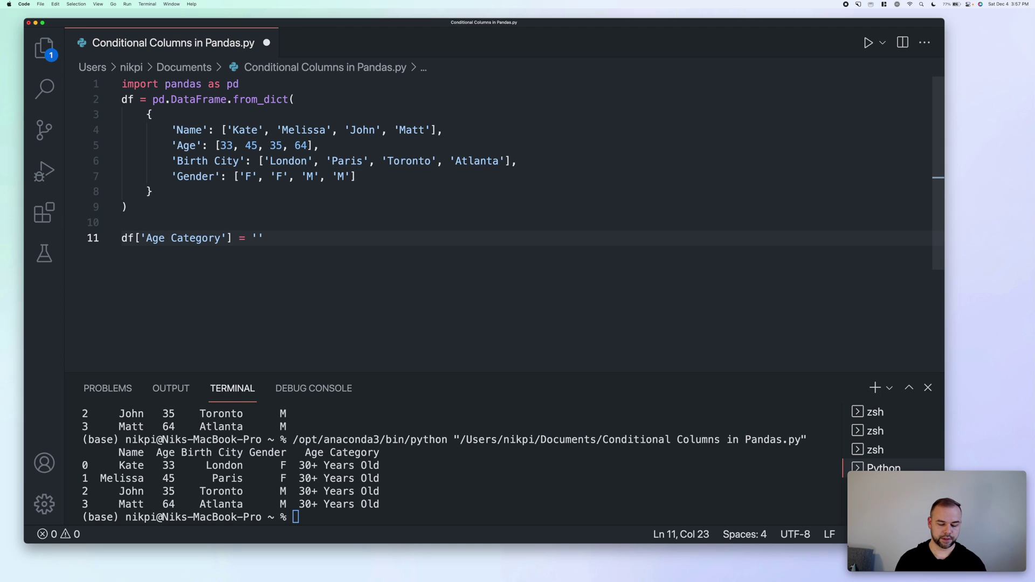
{"action": "type", "text": "40+ Yea"}
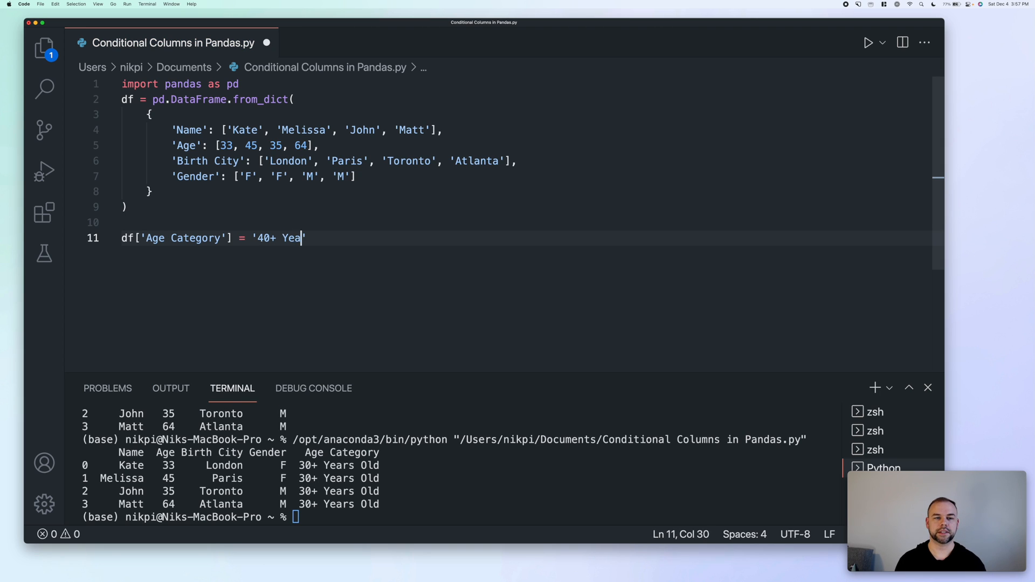
{"action": "type", "text": "rs Old"}
{"action": "type", "text": "print("}
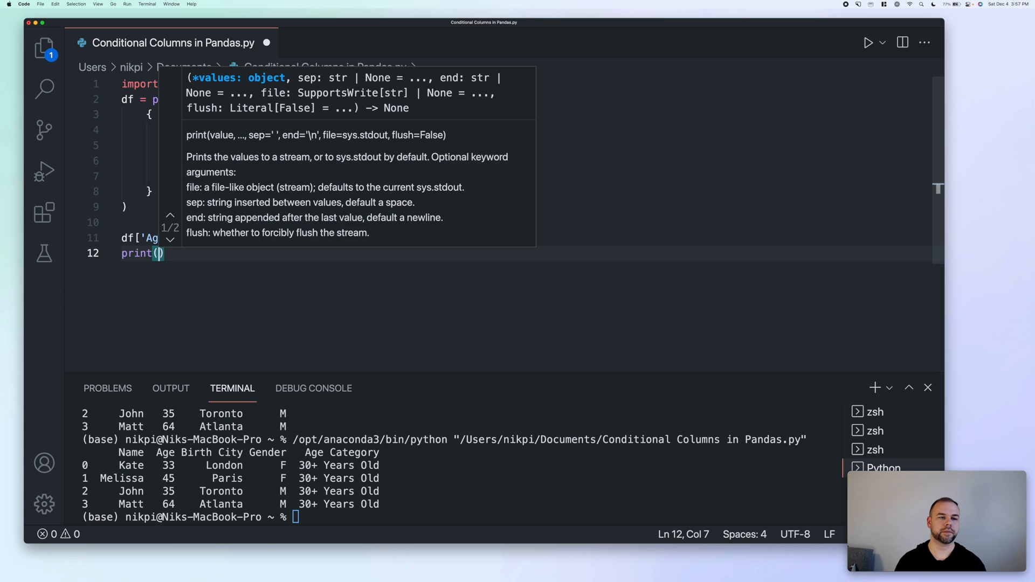
{"action": "type", "text": "df"}
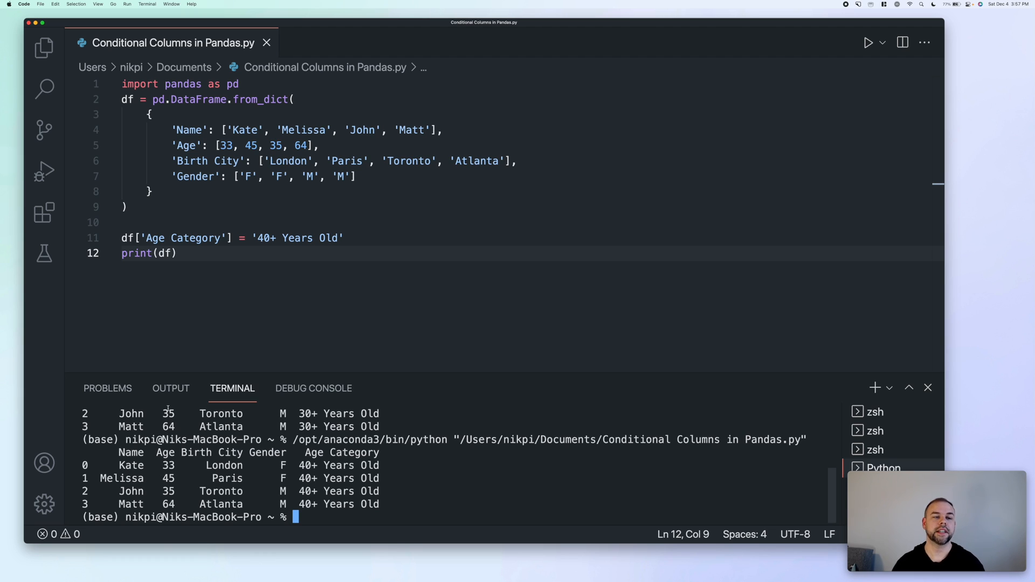
{"action": "mouse_move", "coordinate": [242, 304]}
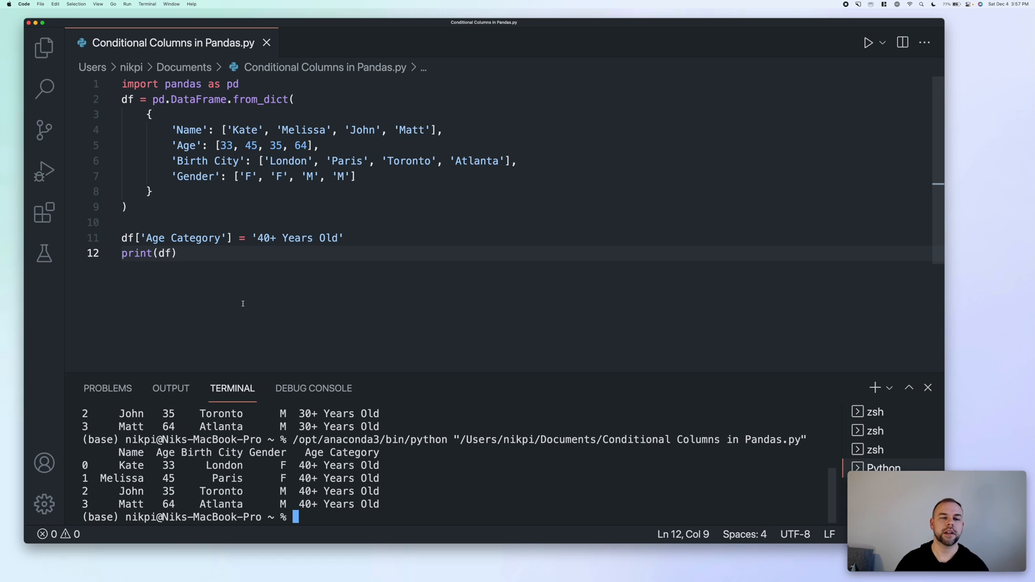
{"action": "left_click", "coordinate": [344, 237]}
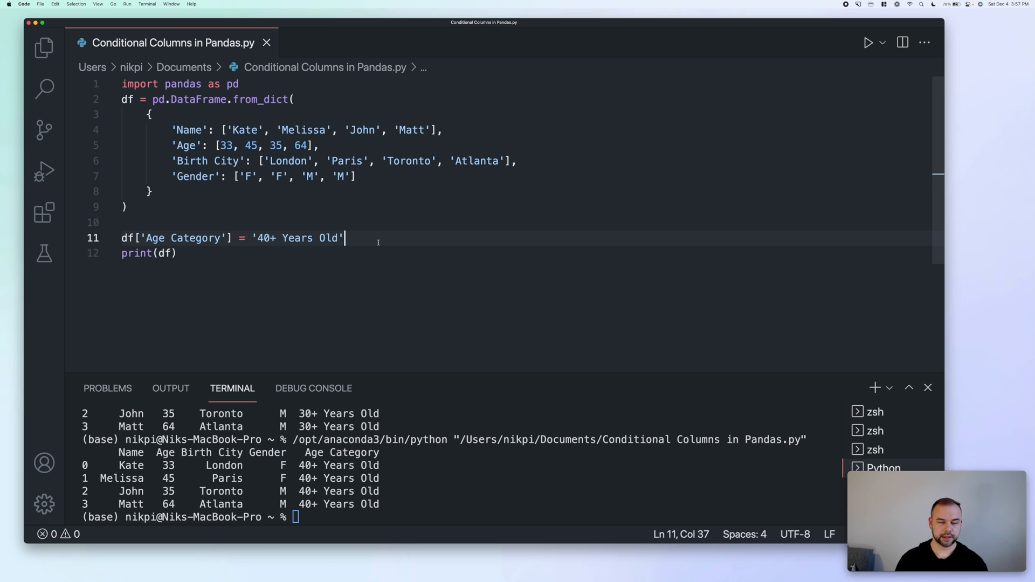
- Write df.loc[df['Age'] < 40, 'Age Category'] = '<40 Years Old' on line 13
{"action": "type", "text": "df."}
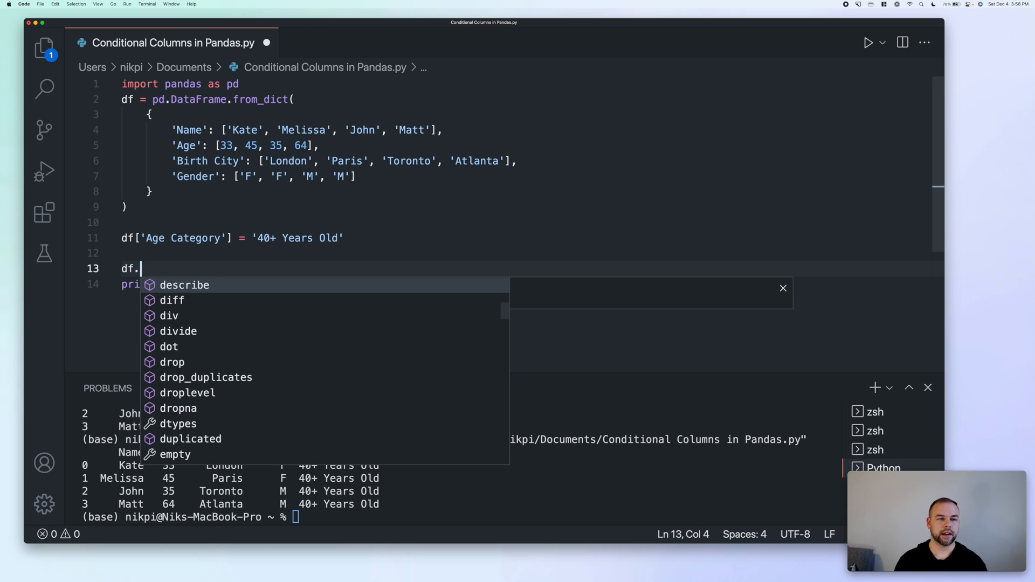
{"action": "type", "text": "loc["}
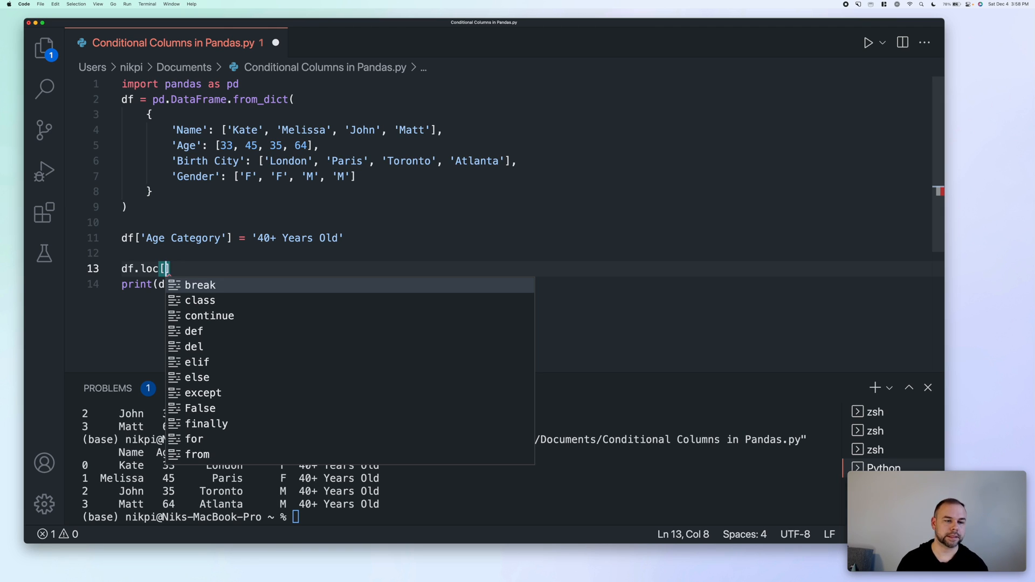
{"action": "type", "text": "df"}
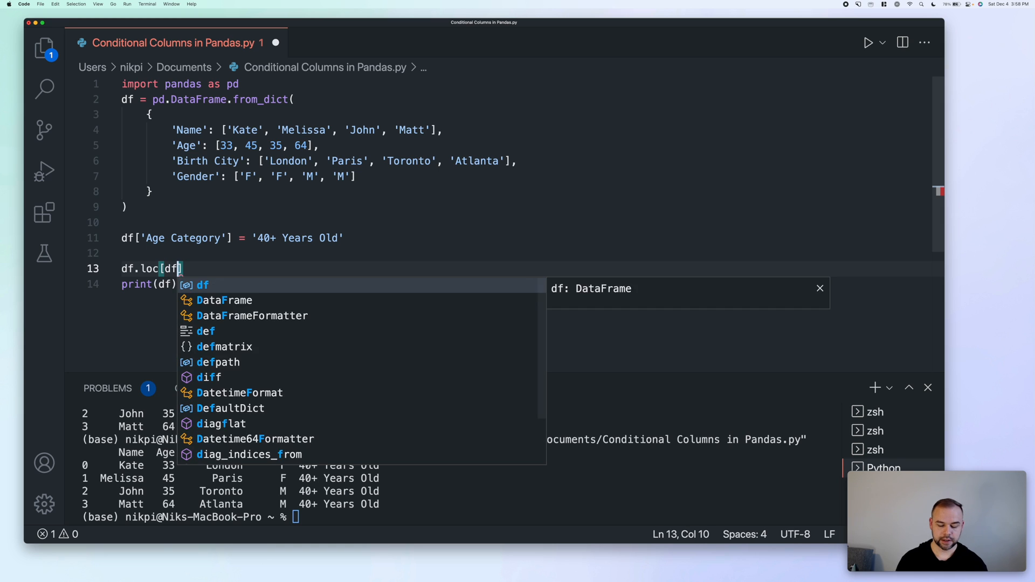
{"action": "type", "text": "['A"}
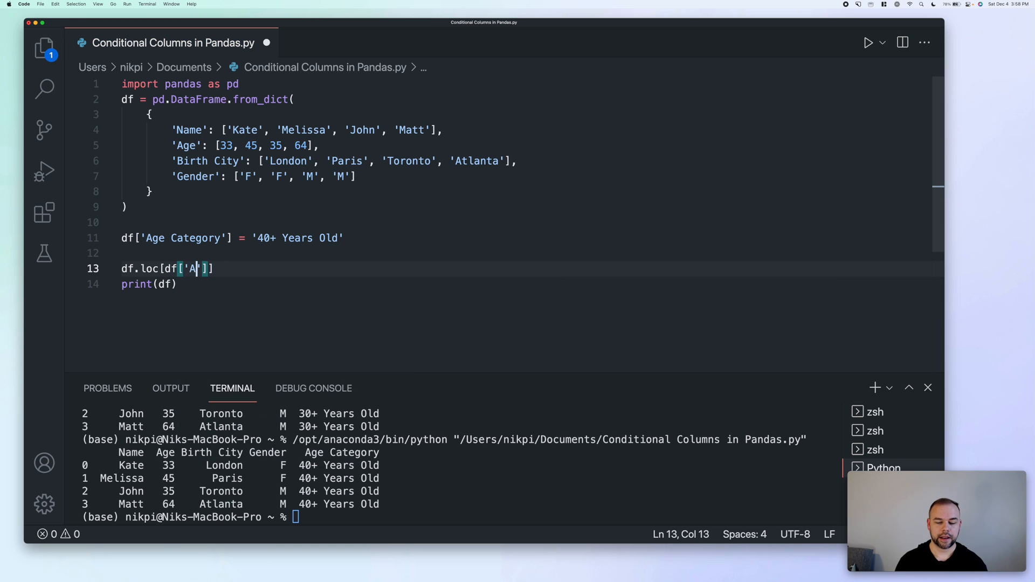
{"action": "type", "text": "ge]"}
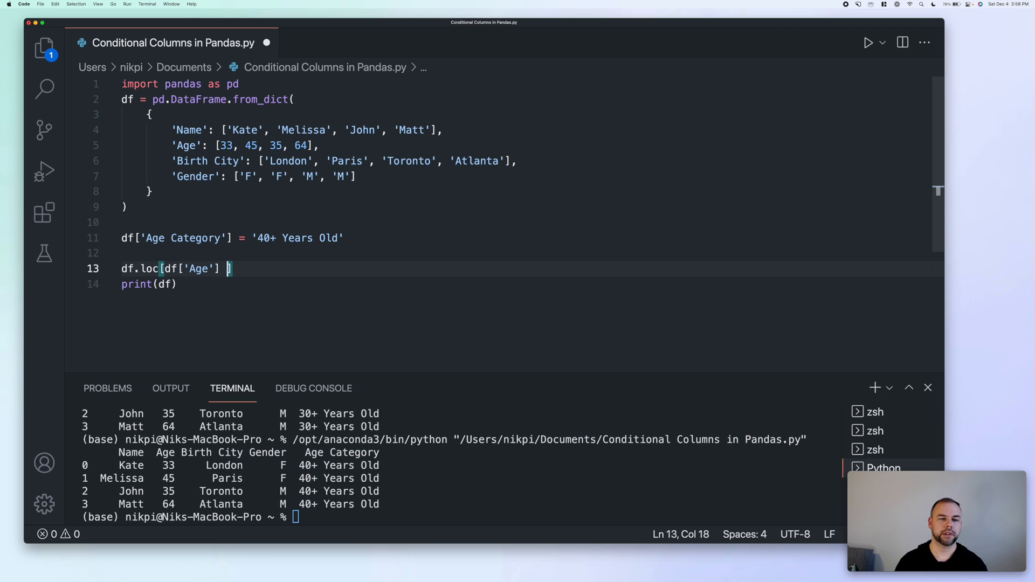
{"action": "type", "text": "< 40]"}
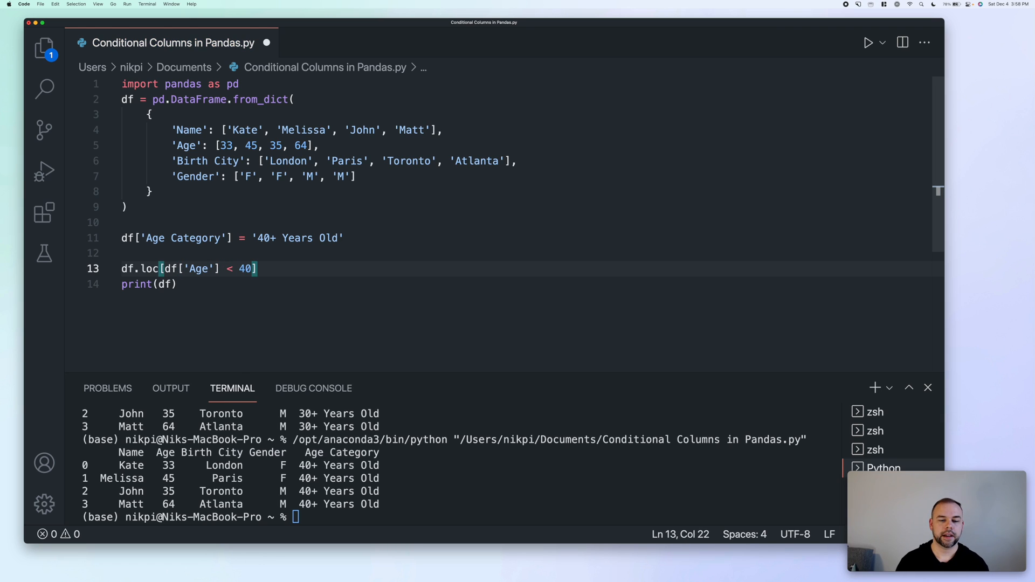
{"action": "type", "text": ","}
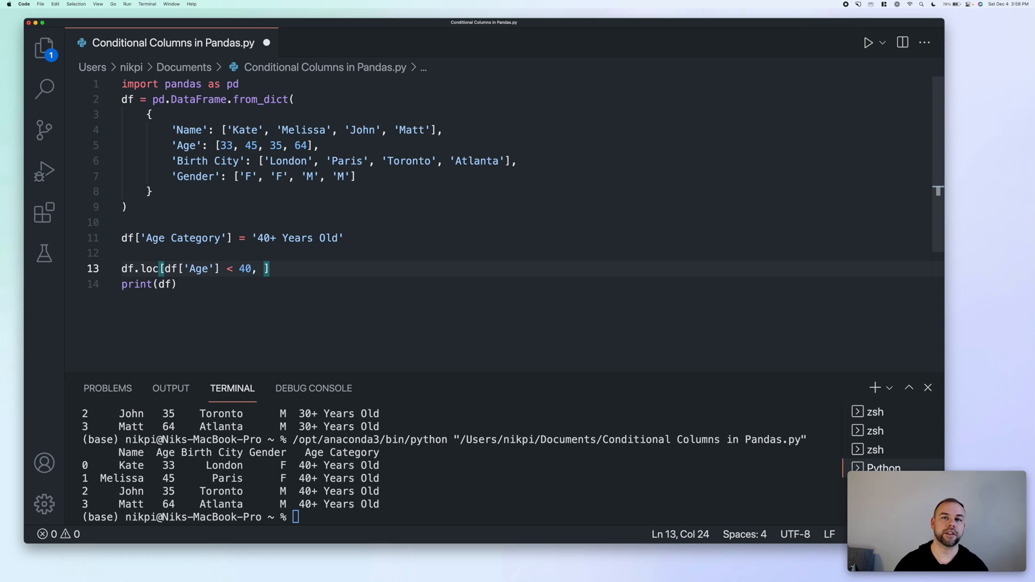
{"action": "type", "text": "'Age Category"}
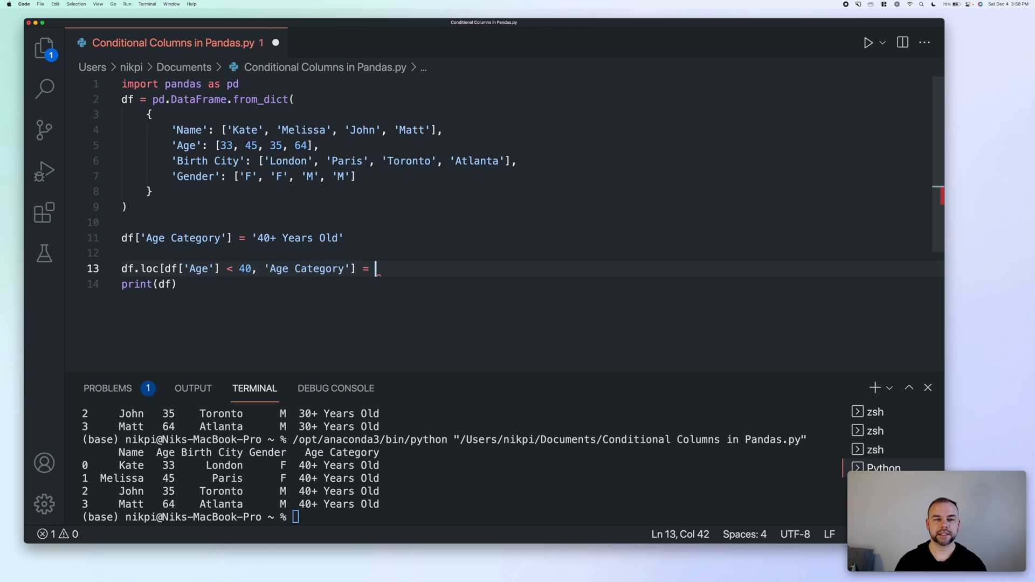
{"action": "type", "text": "'"}
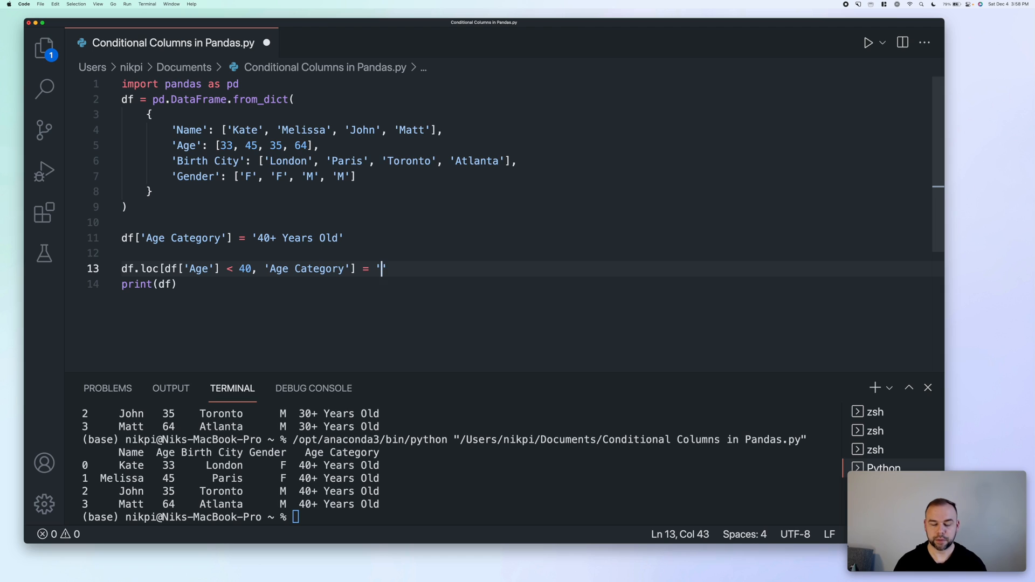
{"action": "type", "text": "<40 Years"}
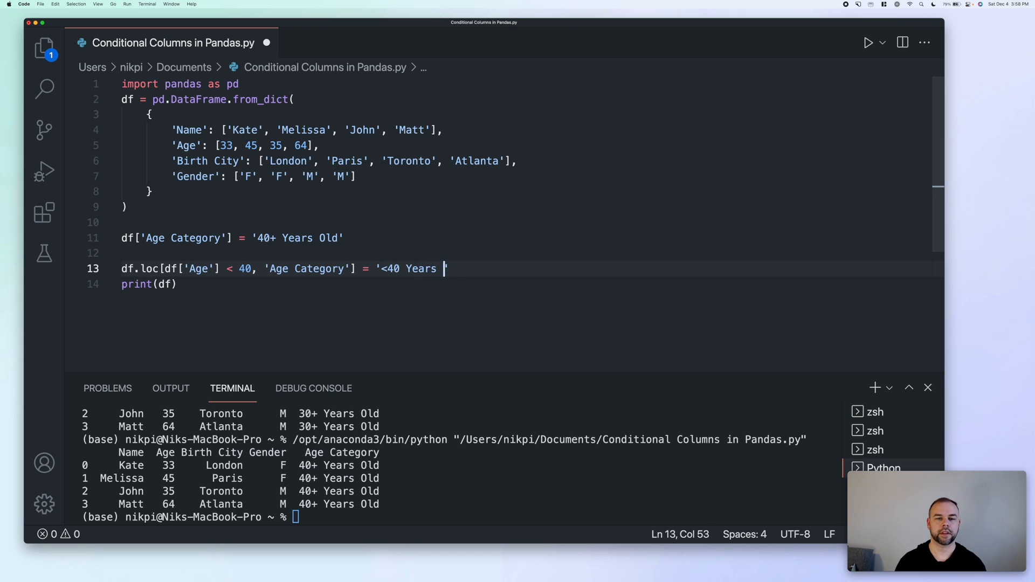
{"action": "type", "text": "Old'"}
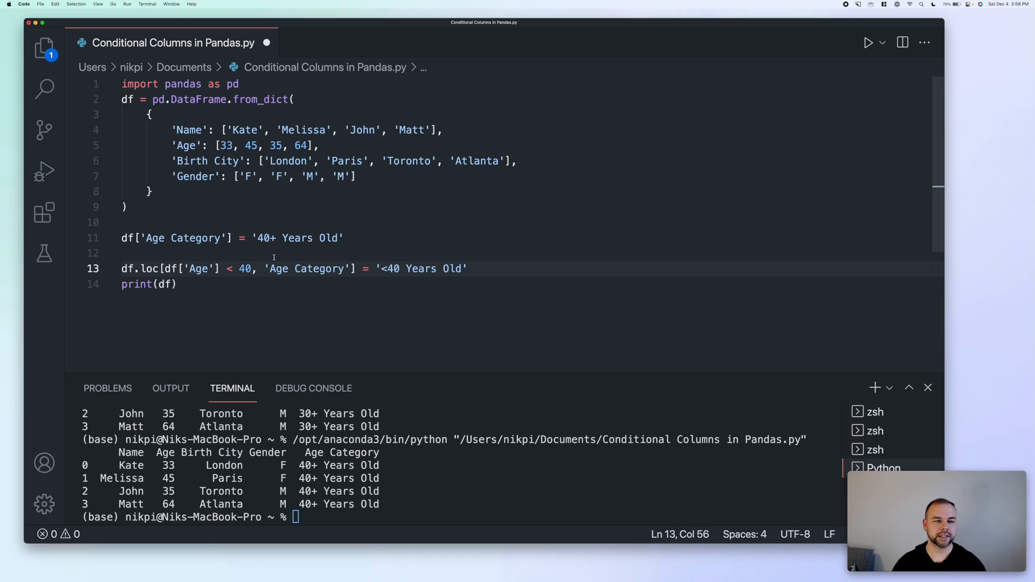
{"action": "mouse_move", "coordinate": [120, 357]}
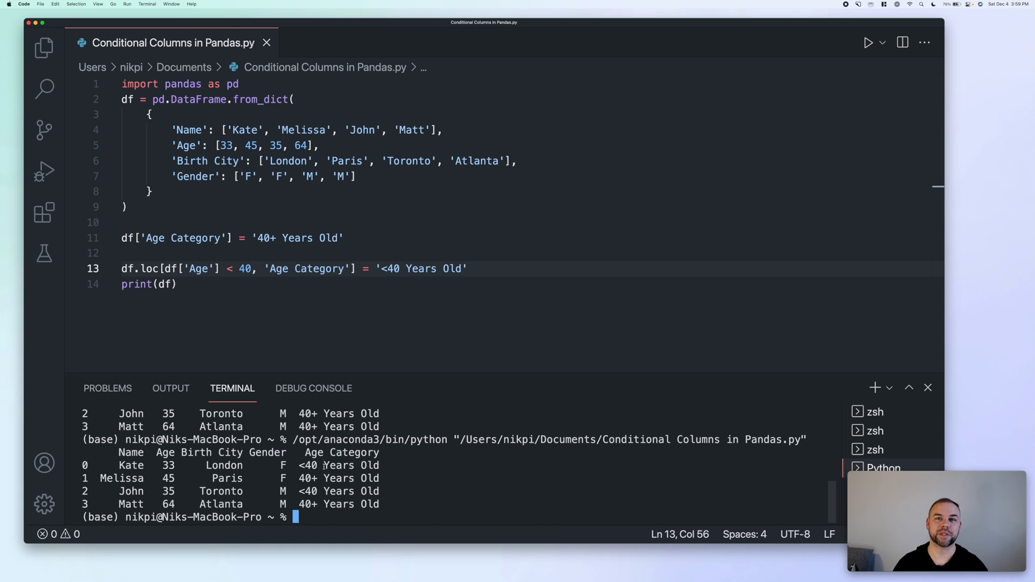
- Return to the editor and begin a second import line on line 2
{"action": "left_click", "coordinate": [155, 191]}
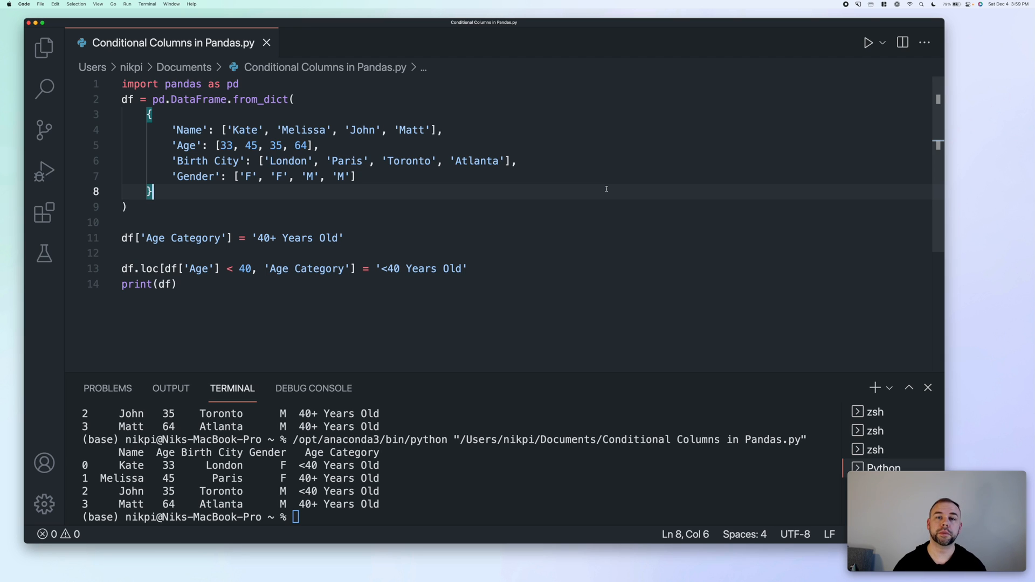
{"action": "mouse_move", "coordinate": [396, 249]}
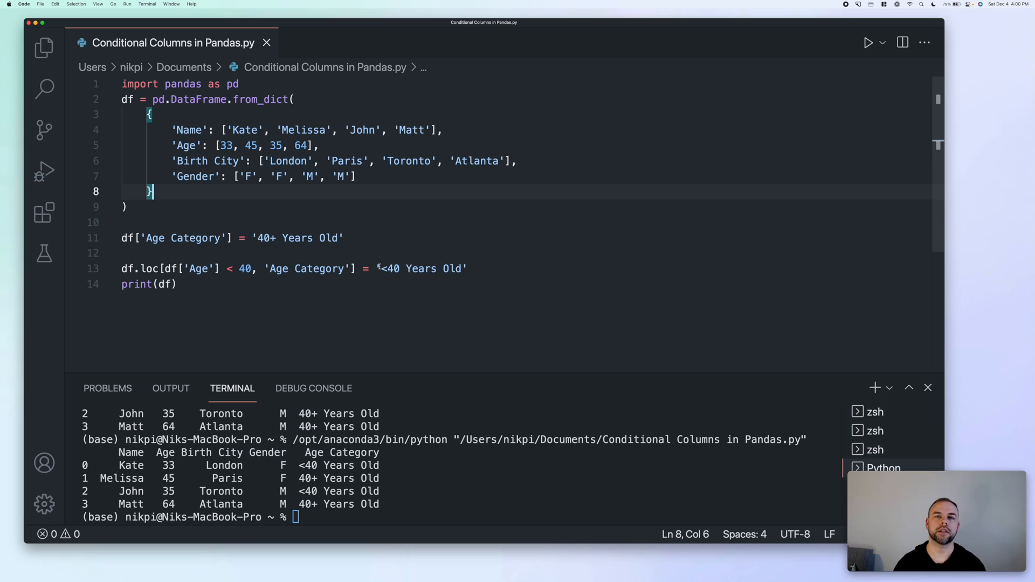
{"action": "mouse_move", "coordinate": [379, 231]}
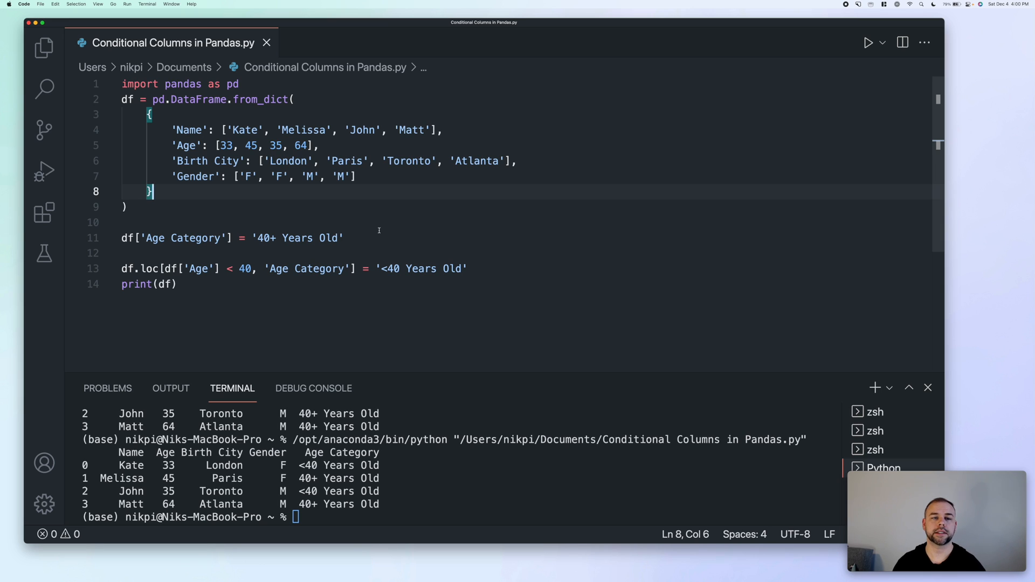
{"action": "mouse_move", "coordinate": [228, 140]}
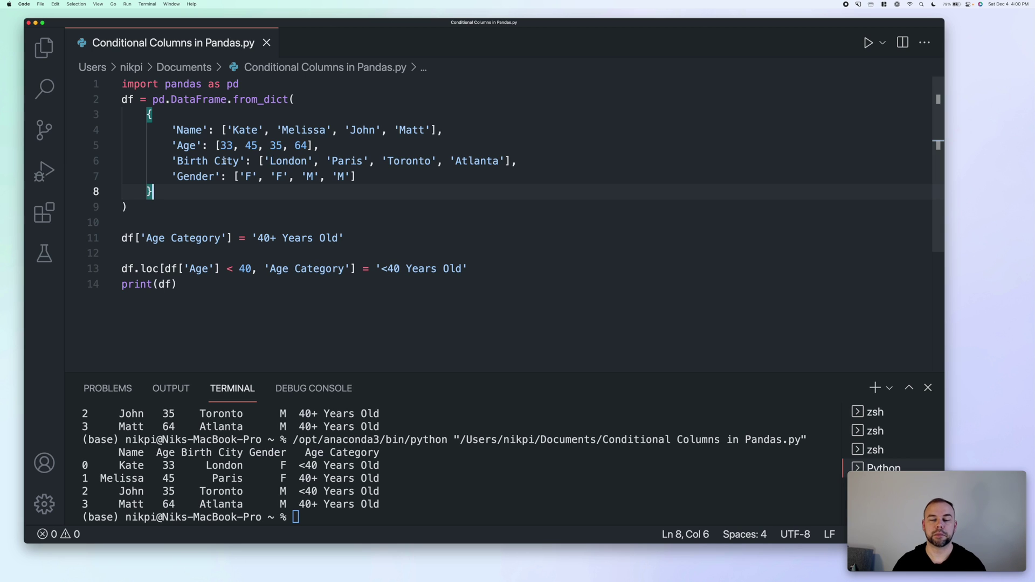
{"action": "mouse_move", "coordinate": [220, 325]}
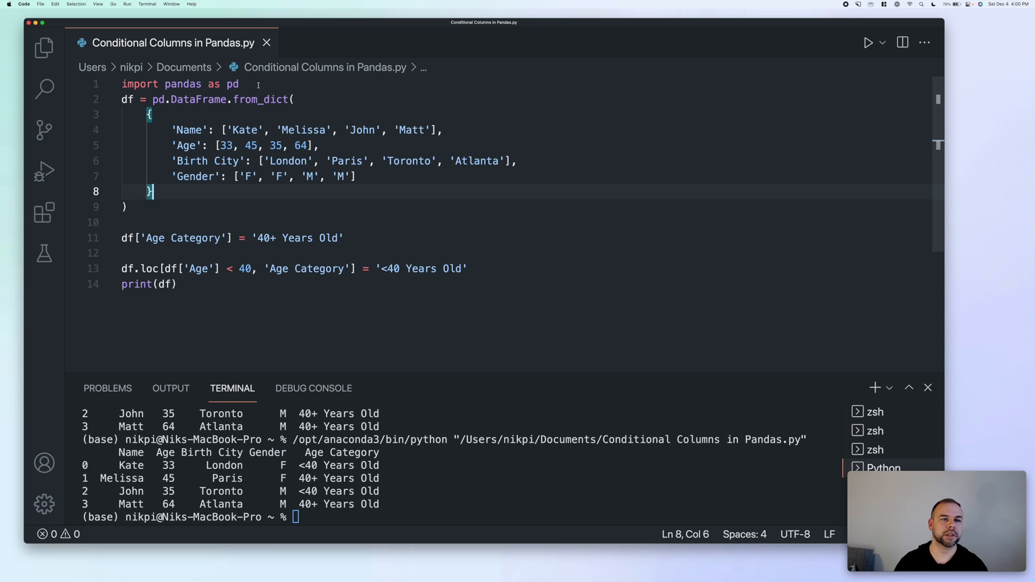
{"action": "type", "text": "import"}
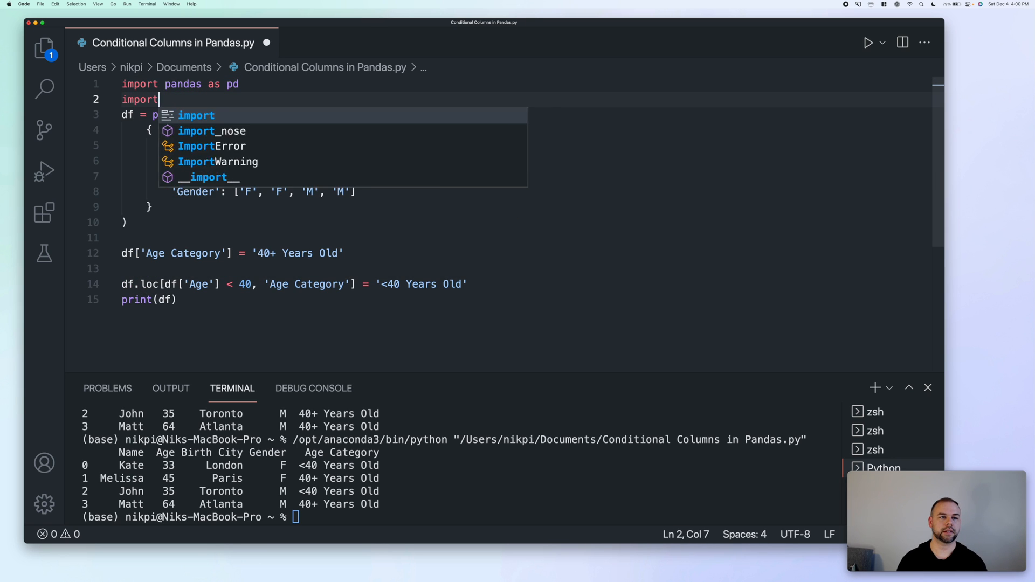
- Import numpy as np and start a conditions list of df['Age'] range comparisons
{"action": "type", "text": "numpy as np"}
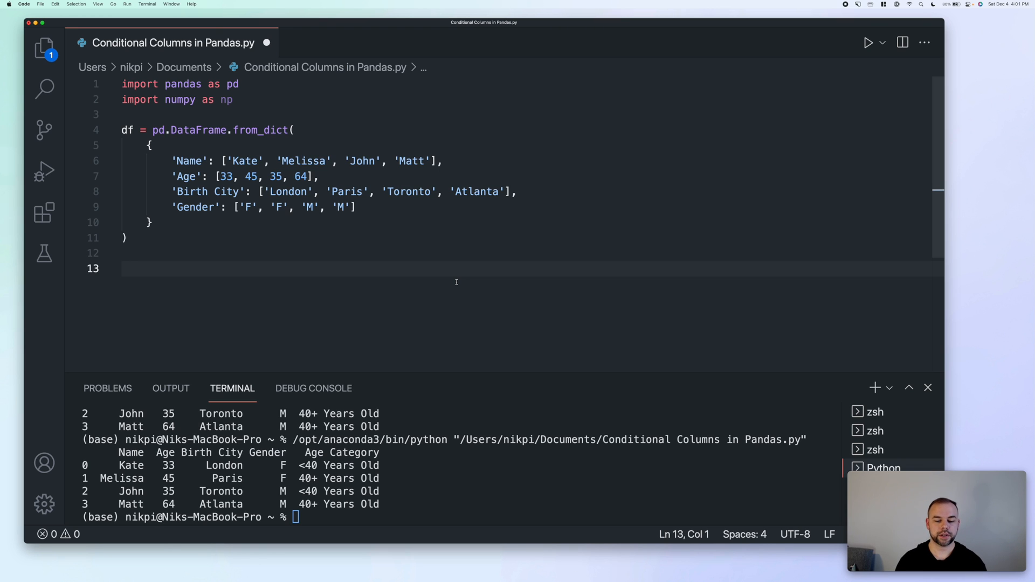
{"action": "type", "text": "conditions = ["}
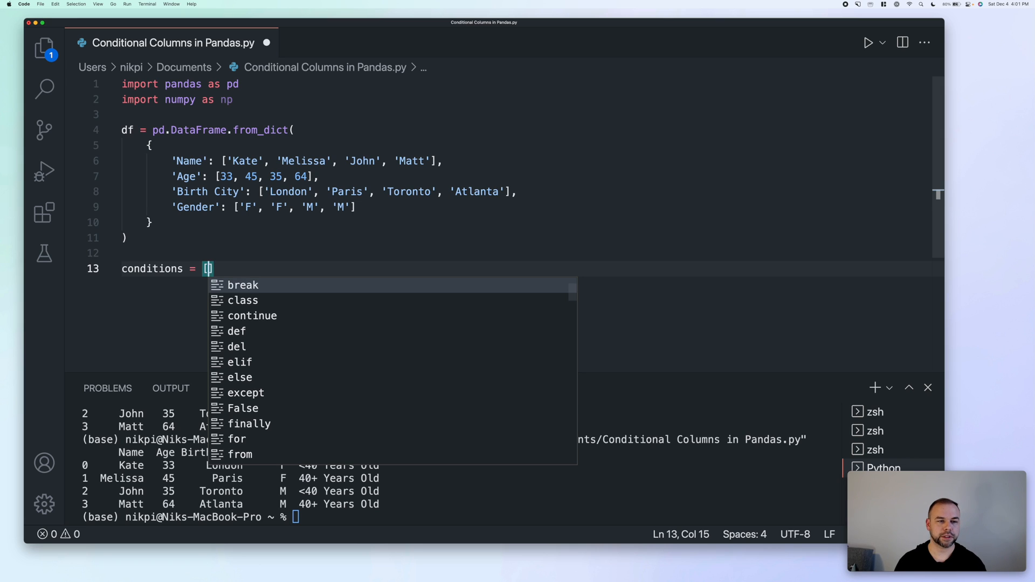
{"action": "type", "text": "b"}
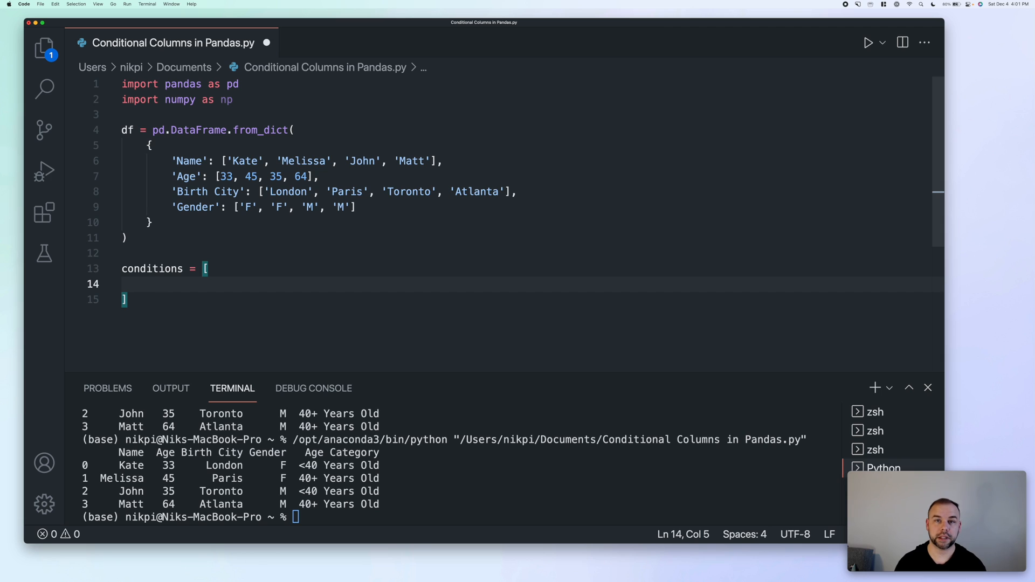
{"action": "type", "text": "("}
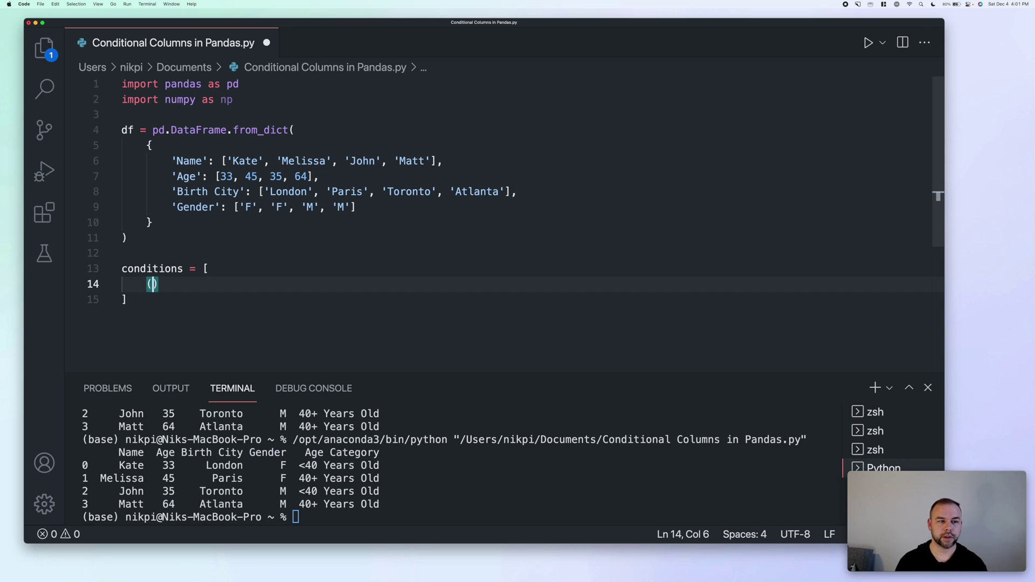
{"action": "type", "text": "df['Ae'"}
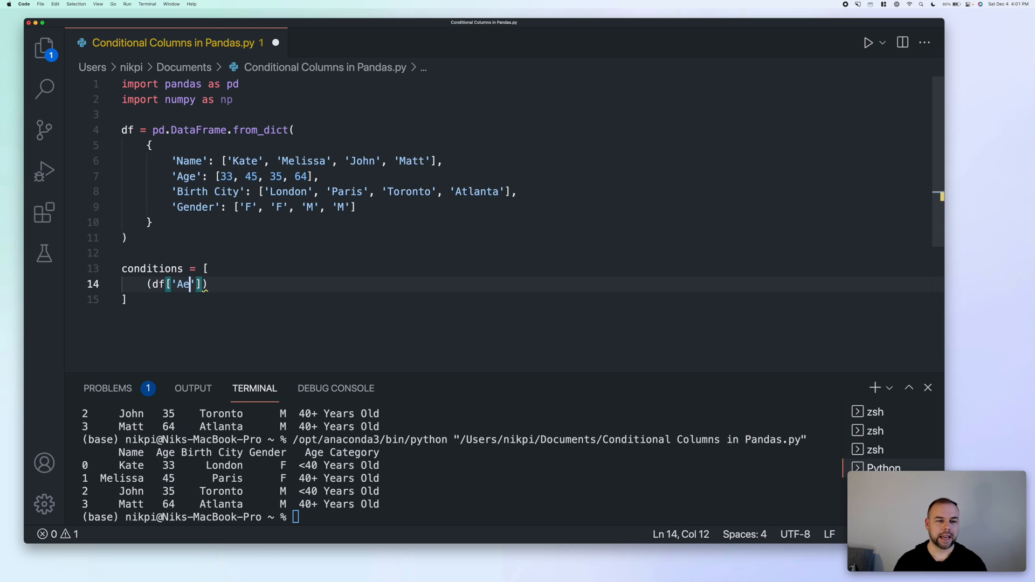
{"action": "type", "text": "ge'] < 30"}
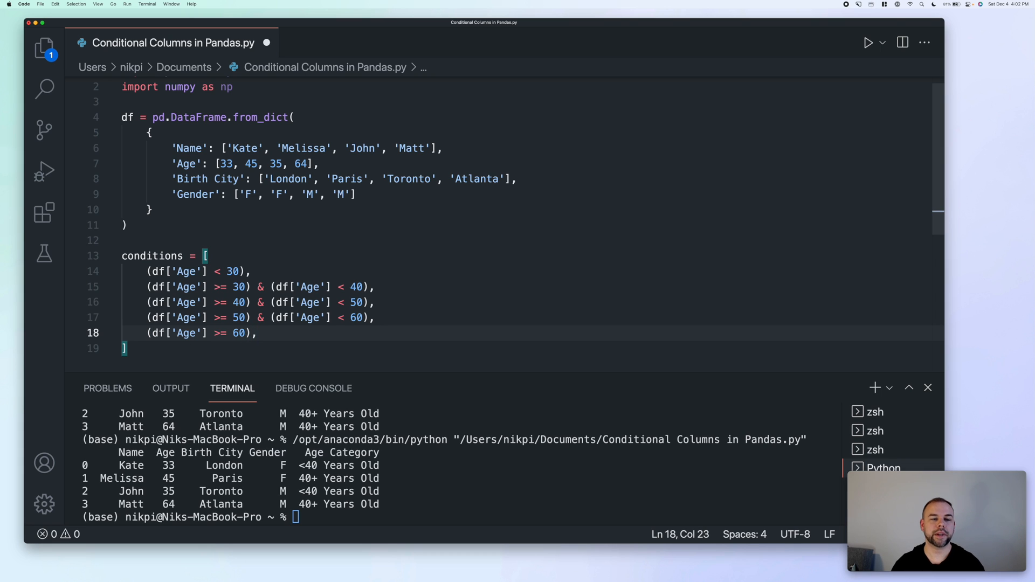
- Write values = ['<30 Years Old', '30-39 Years Old', '40-49 Years Old', '50-59 Years Old', '60+ Years Old']
{"action": "scroll", "scroll_direction": "down", "scroll_amount": 3}
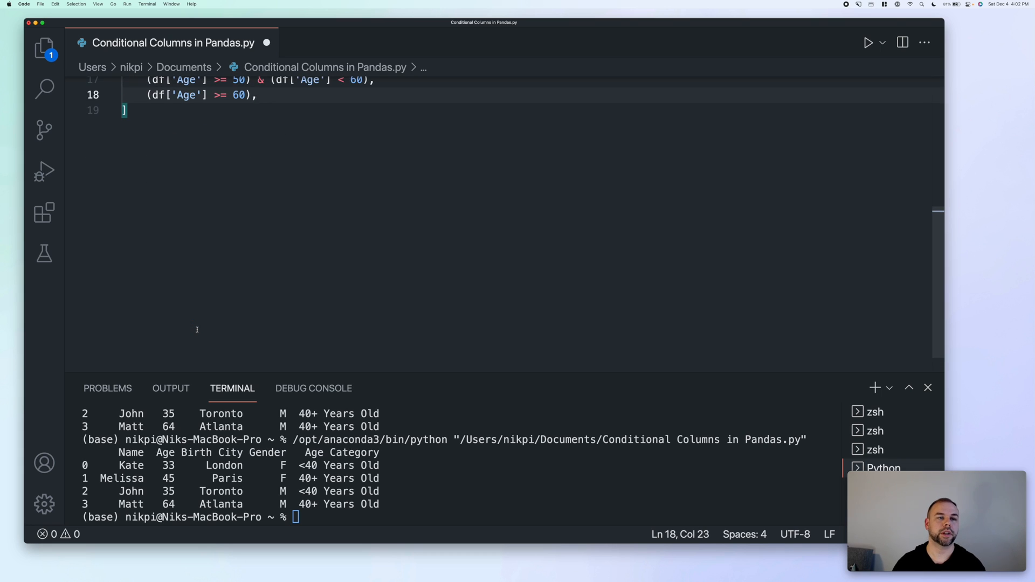
{"action": "scroll", "scroll_direction": "up", "scroll_amount": 3}
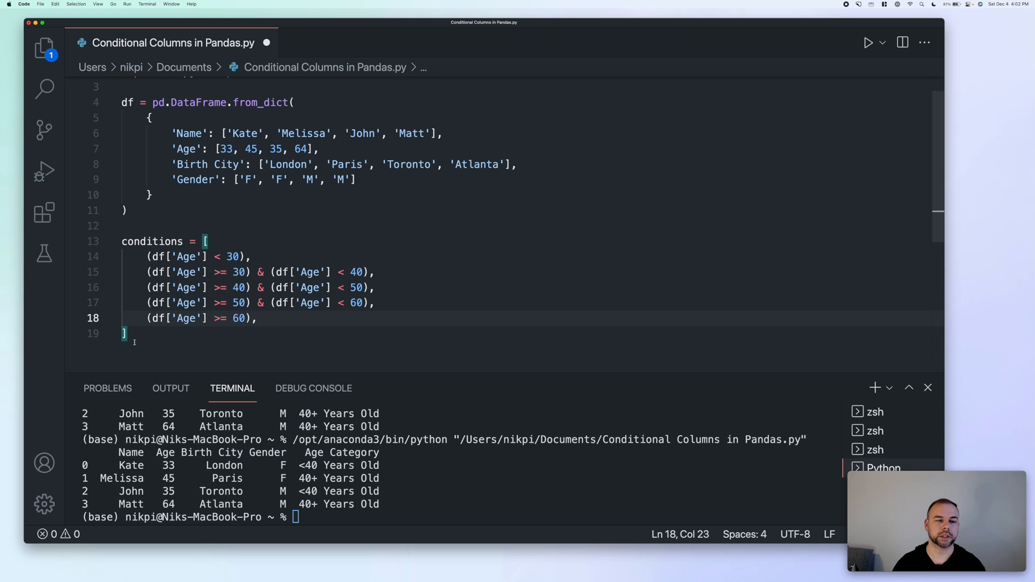
{"action": "left_click", "coordinate": [127, 334]}
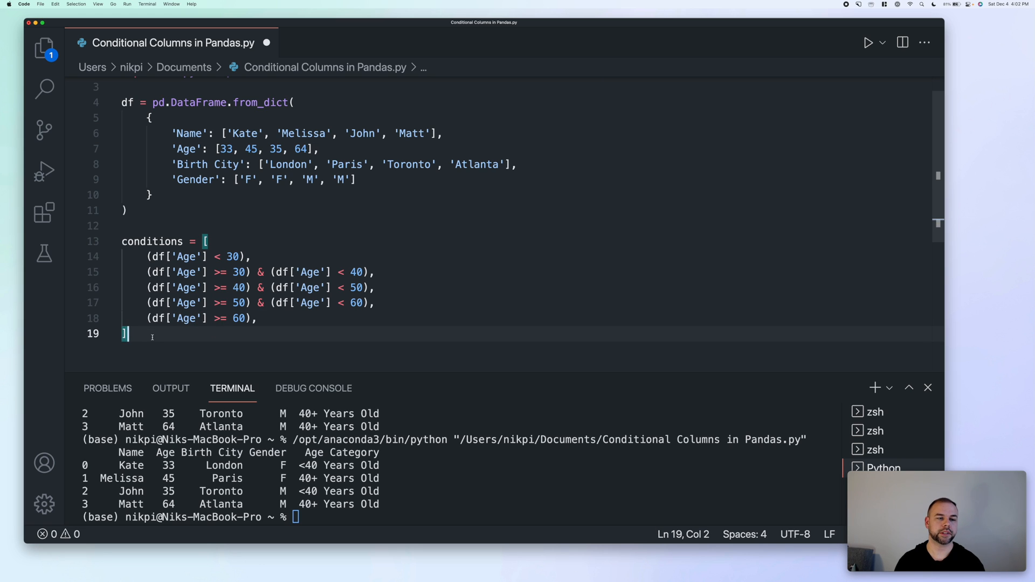
{"action": "type", "text": "values ="}
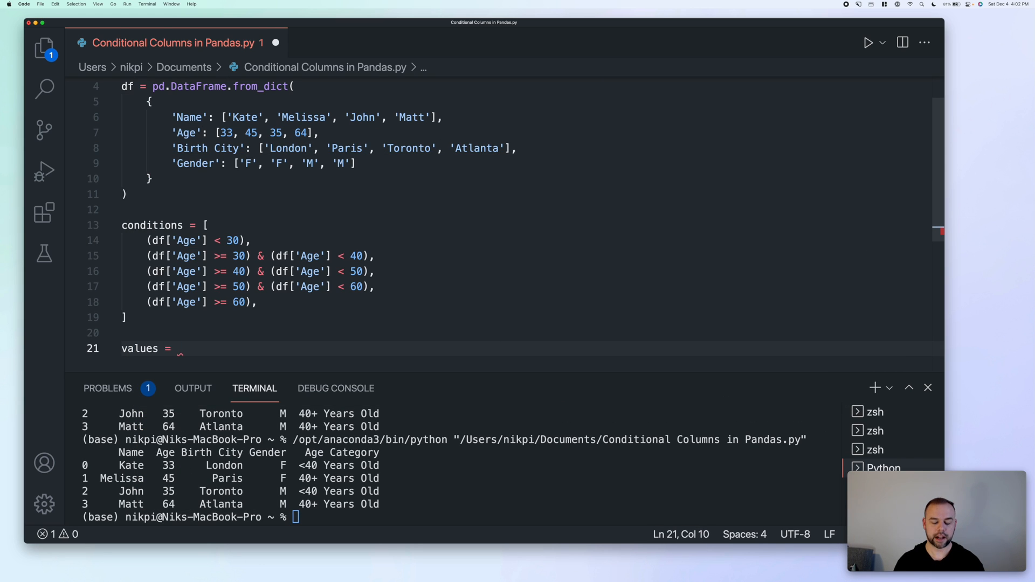
{"action": "type", "text": "["}
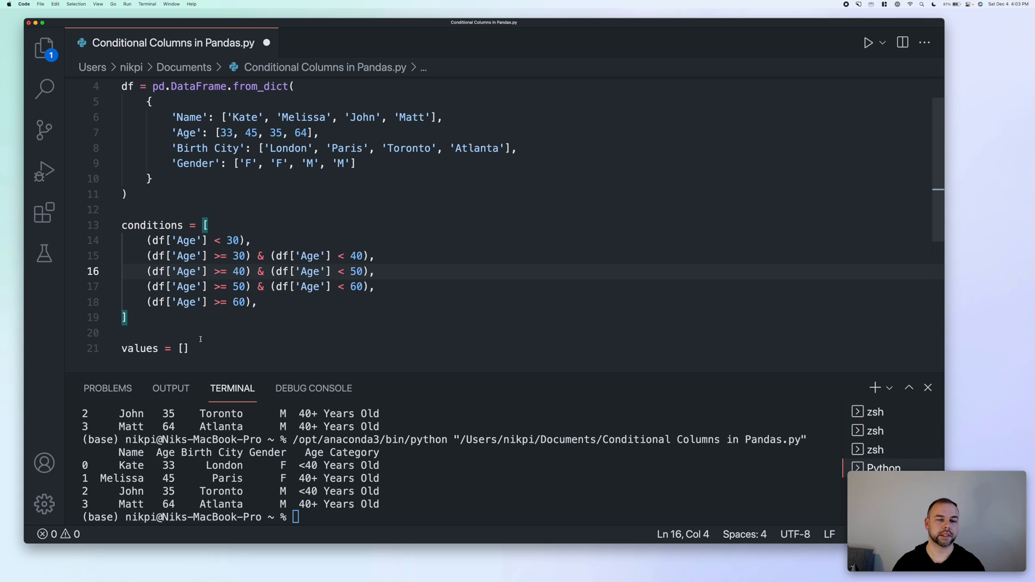
{"action": "type", "text": "'"}
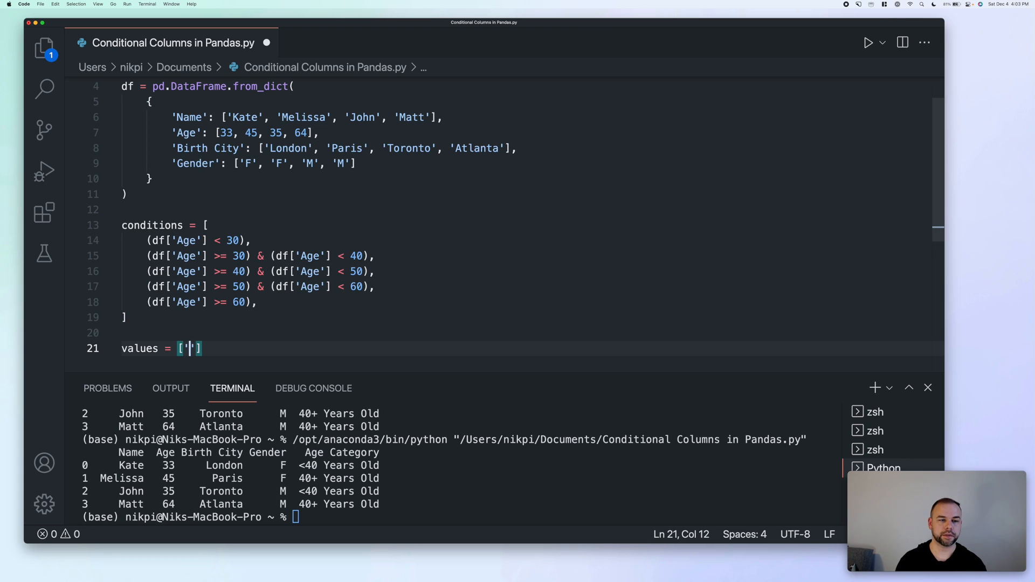
{"action": "type", "text": "<30"}
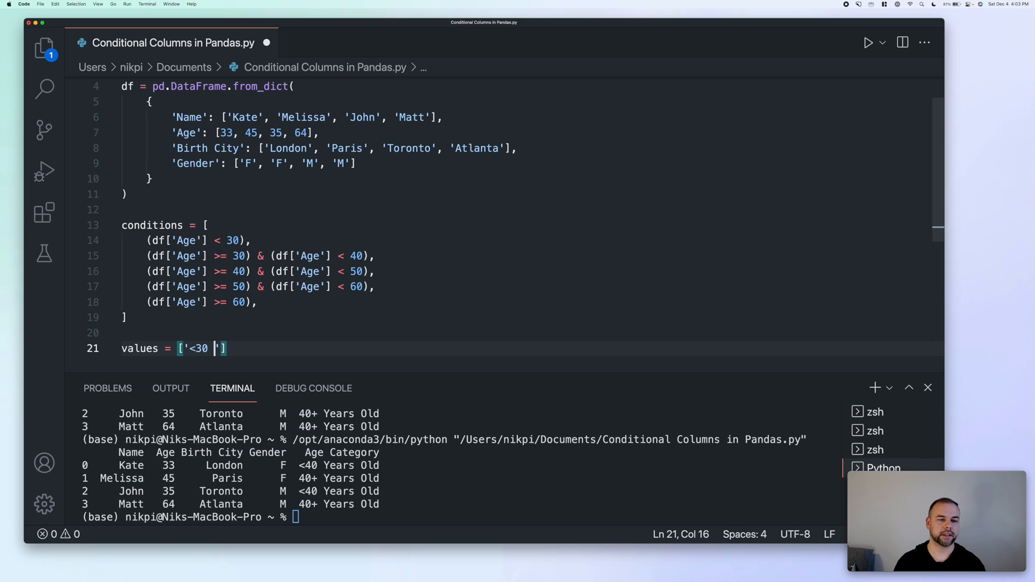
{"action": "type", "text": "Years Old"}
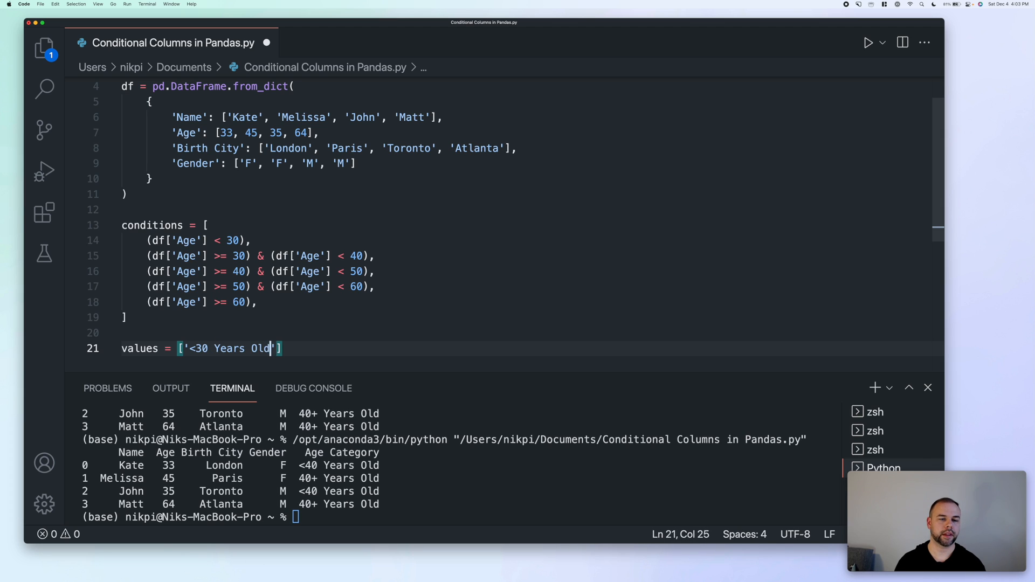
{"action": "type", "text": ", '30-'"}
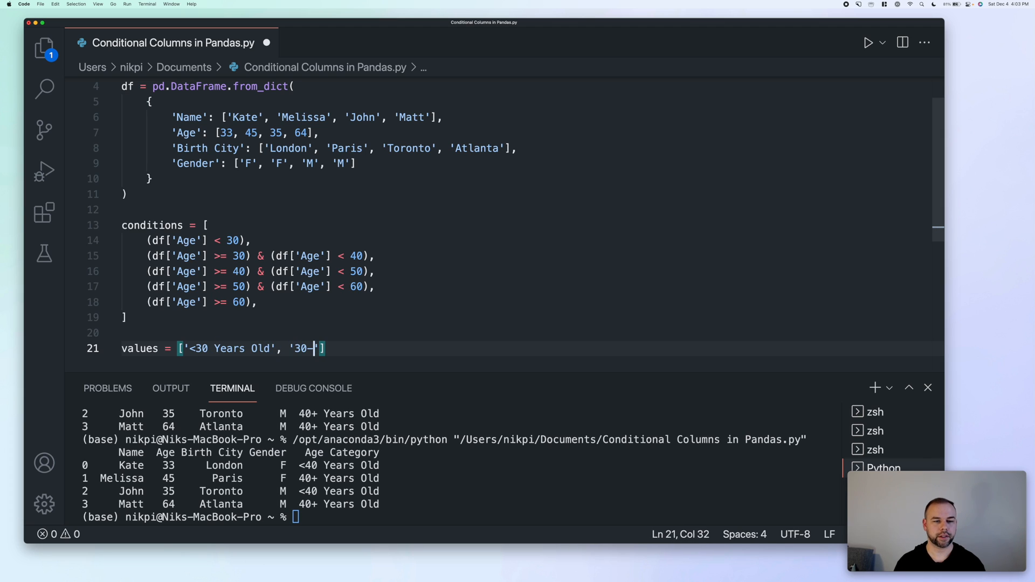
{"action": "type", "text": "39 Years O"}
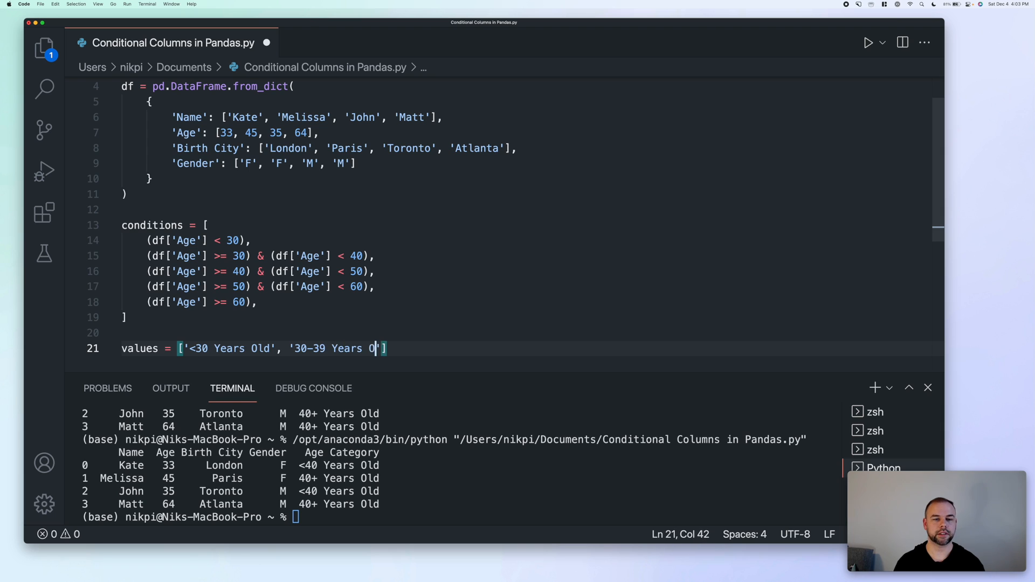
{"action": "type", "text": "ld', '40-49 Years Old', '50-59 Years Old', '60+ Years Old']"}
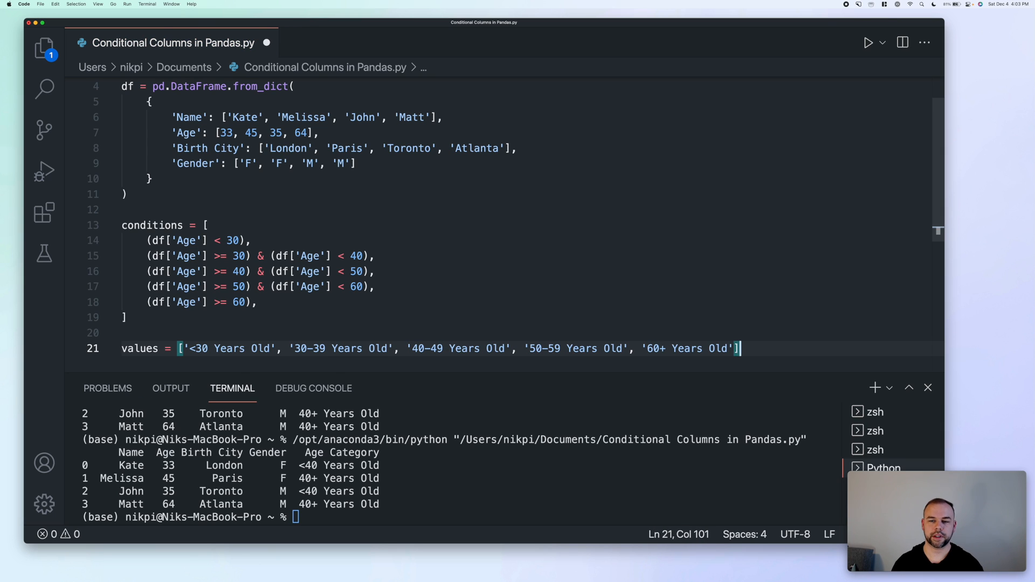
{"action": "key", "text": "enter"}
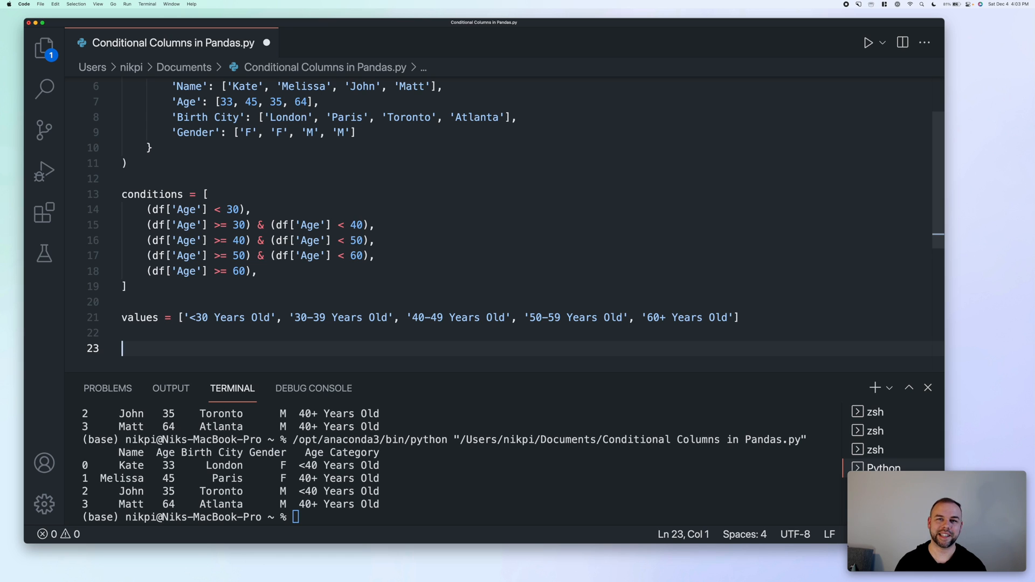
- Write df['Age Group'] = np.select(conditions, values) and print(df), then run to see the age groups
{"action": "type", "text": "d"}
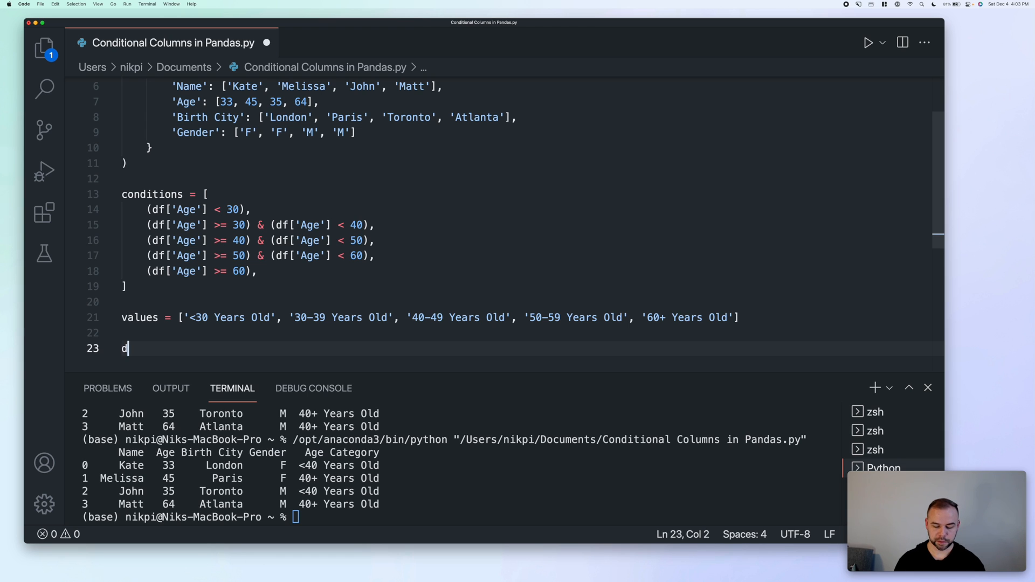
{"action": "type", "text": "f['Age']"}
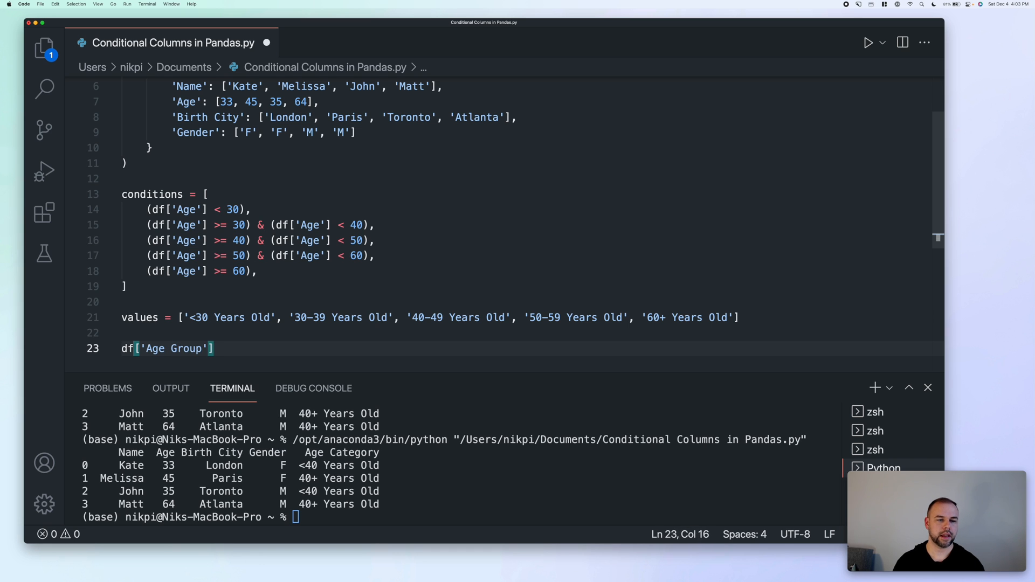
{"action": "type", "text": "= np.select("}
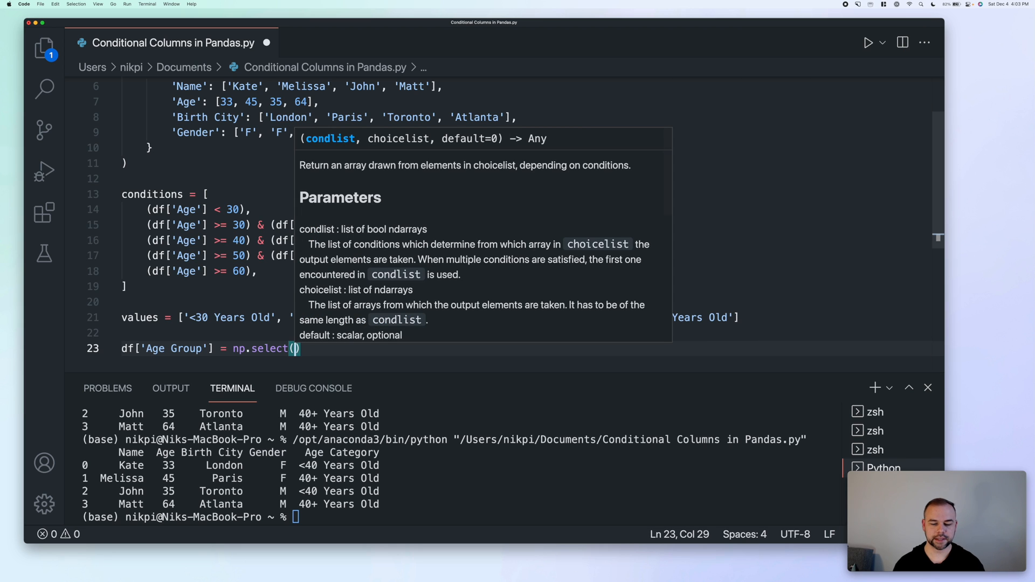
{"action": "type", "text": "conditions, va"}
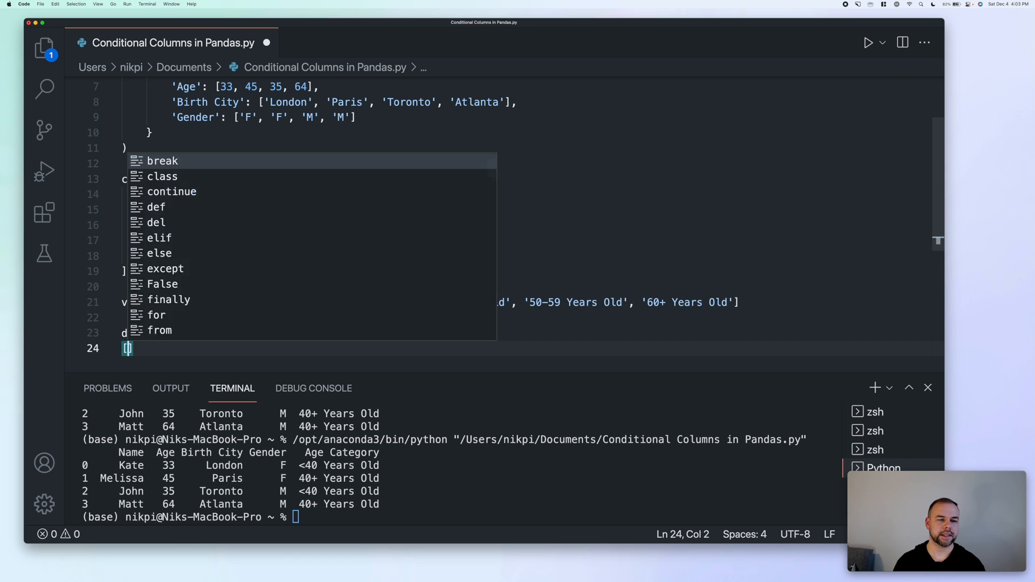
{"action": "type", "text": "print(df"}
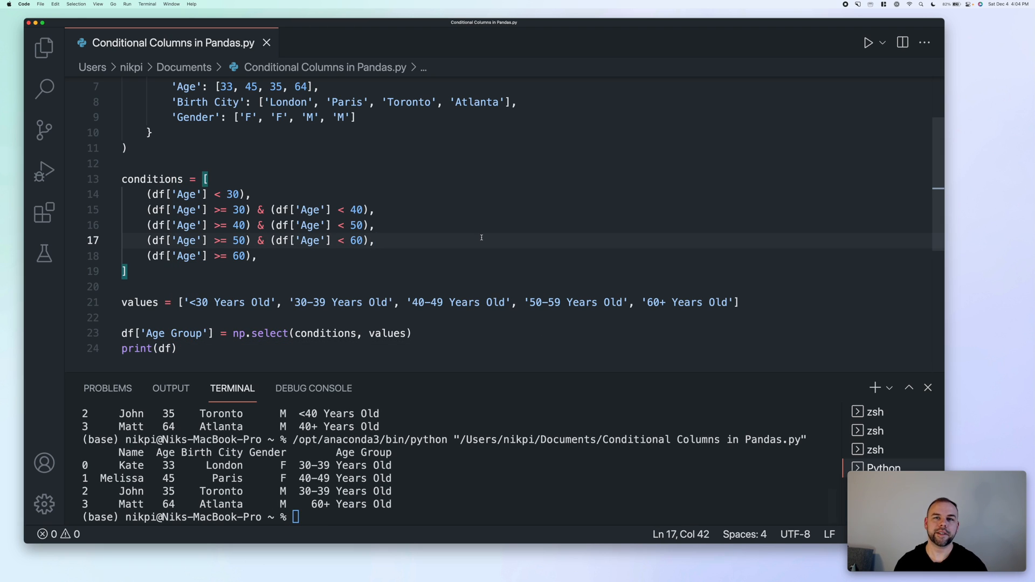
{"action": "left_click", "coordinate": [376, 241]}
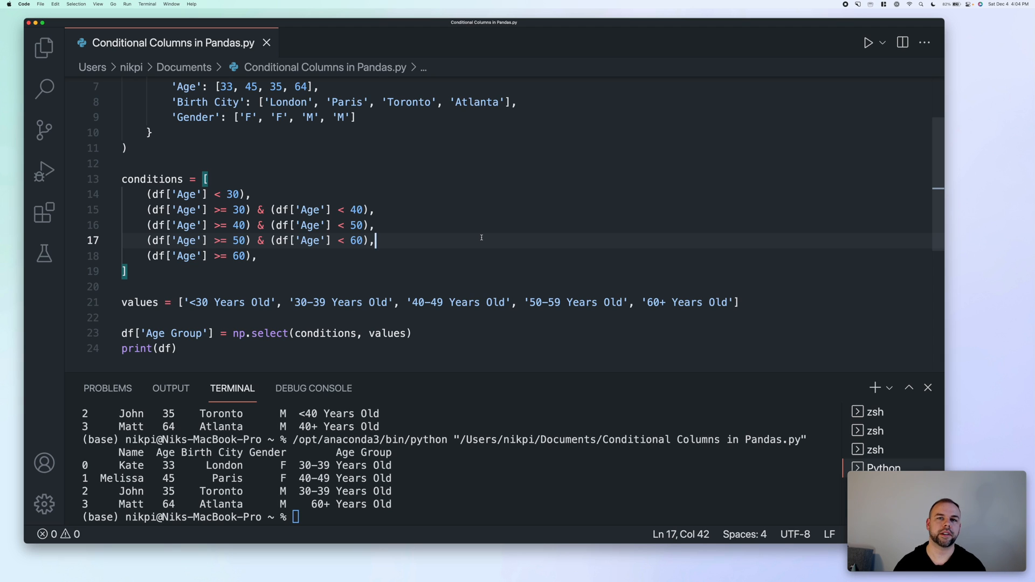
{"action": "mouse_move", "coordinate": [193, 358]}
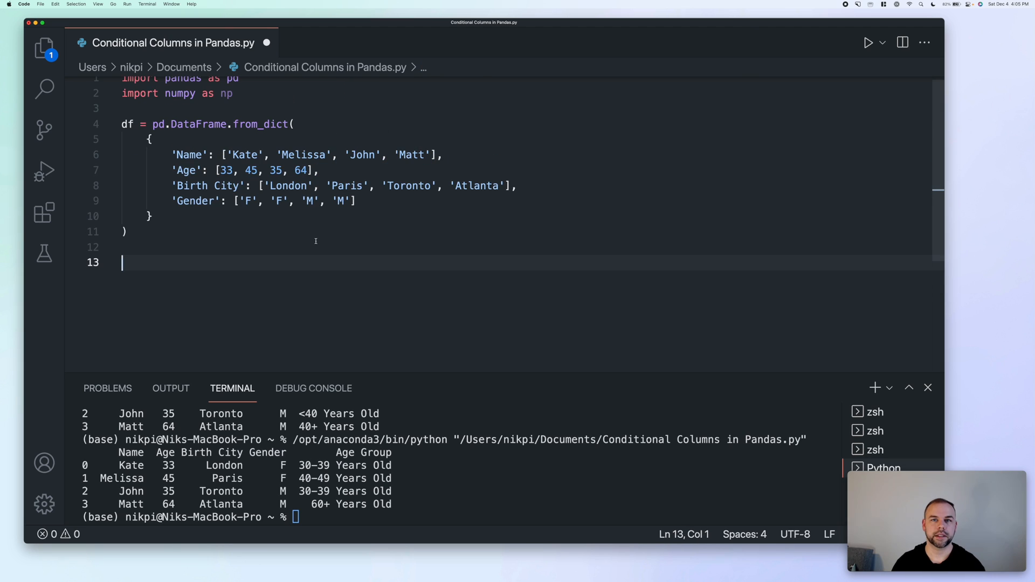
{"action": "mouse_move", "coordinate": [316, 240]}
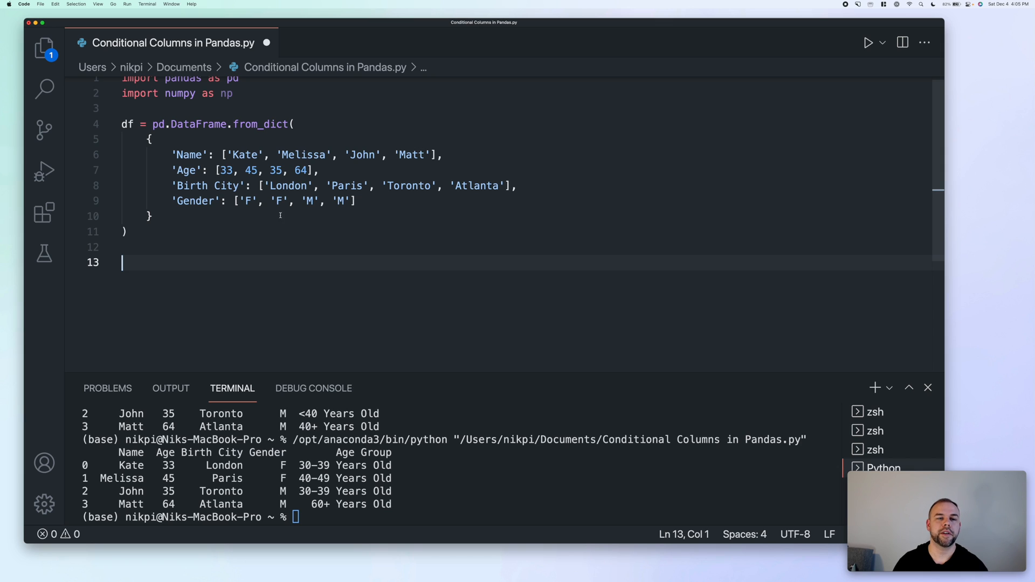
- Delete the conditions, values, np.select and print lines, leaving the DataFrame definition
{"action": "left_click", "coordinate": [507, 186]}
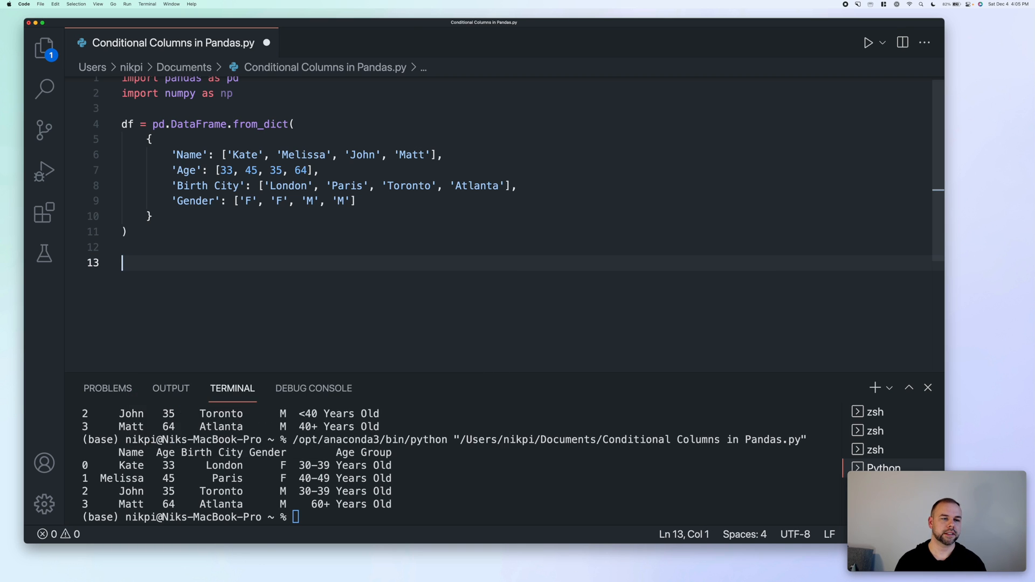
- Write city_countries = {'London': 'England', 'Paris': 'France', 'Atlanta': 'USA'}
{"action": "type", "text": "city_countries ="}
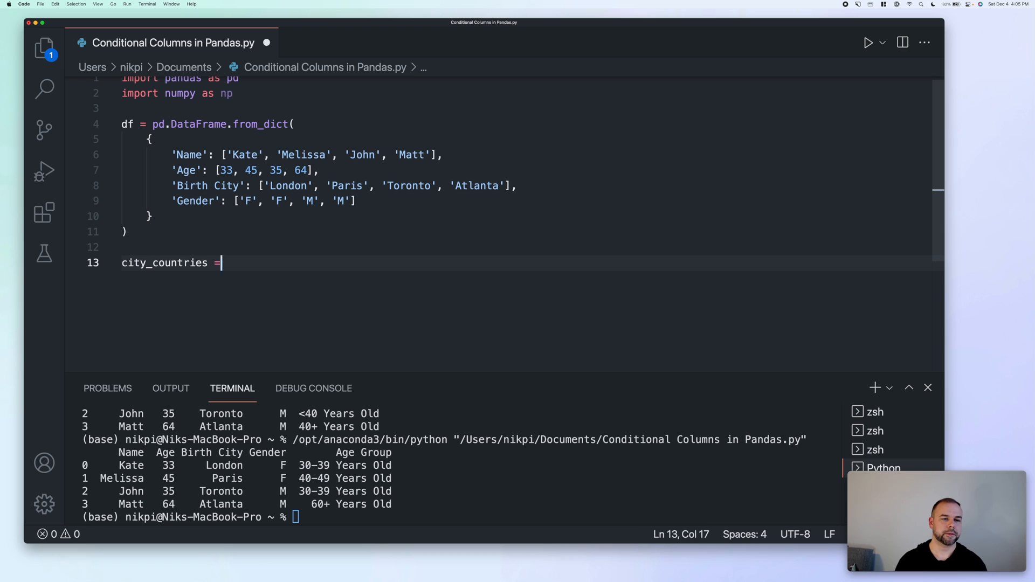
{"action": "type", "text": "{}"}
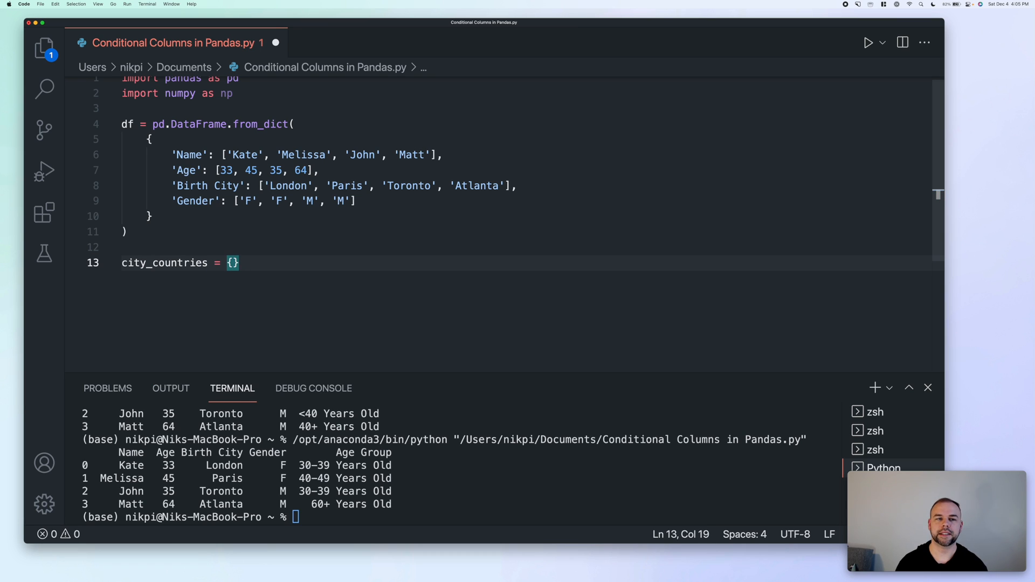
{"action": "type", "text": "'Lond"}
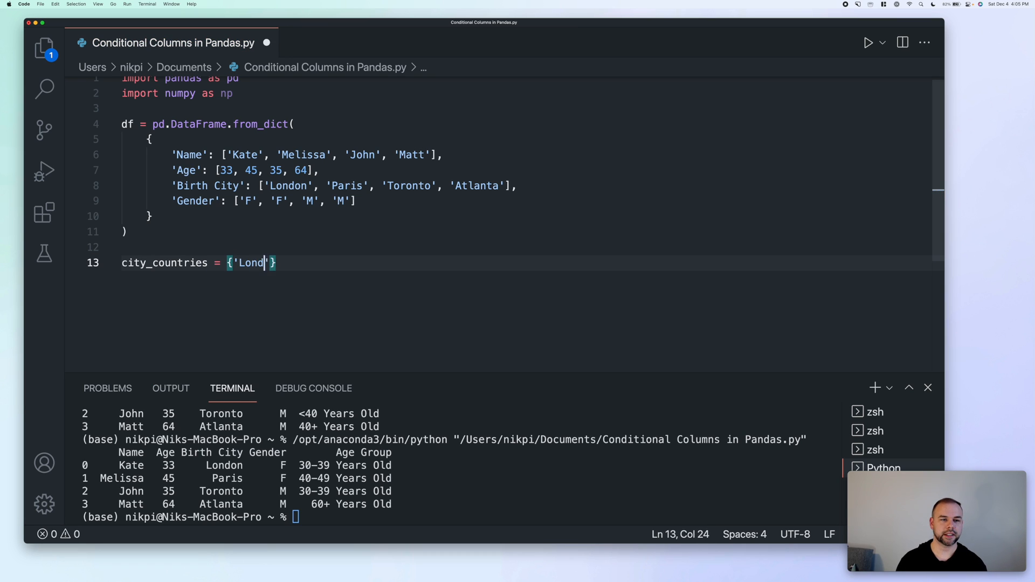
{"action": "type", "text": "on': '"}
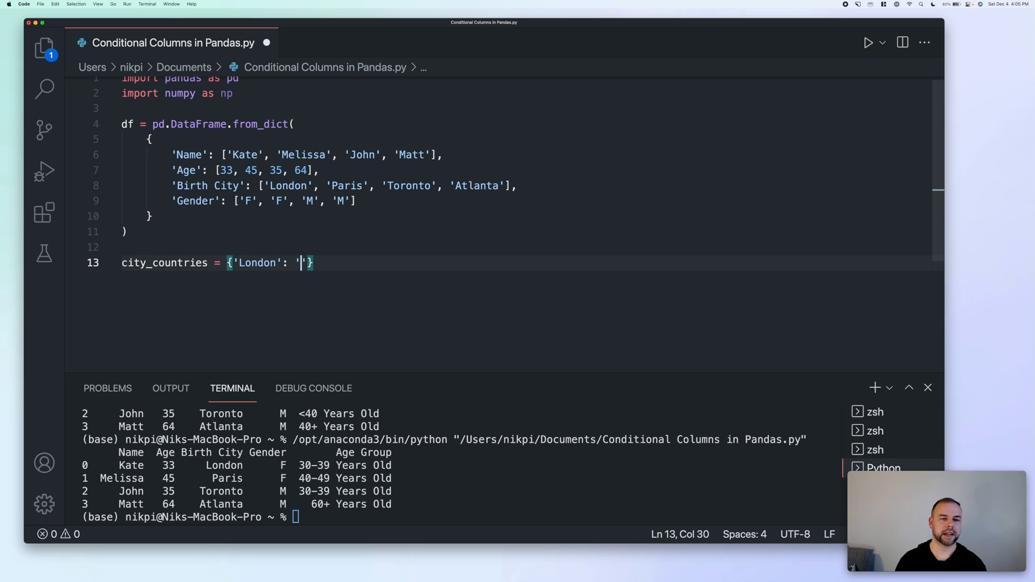
{"action": "type", "text": "England', 'Paris"}
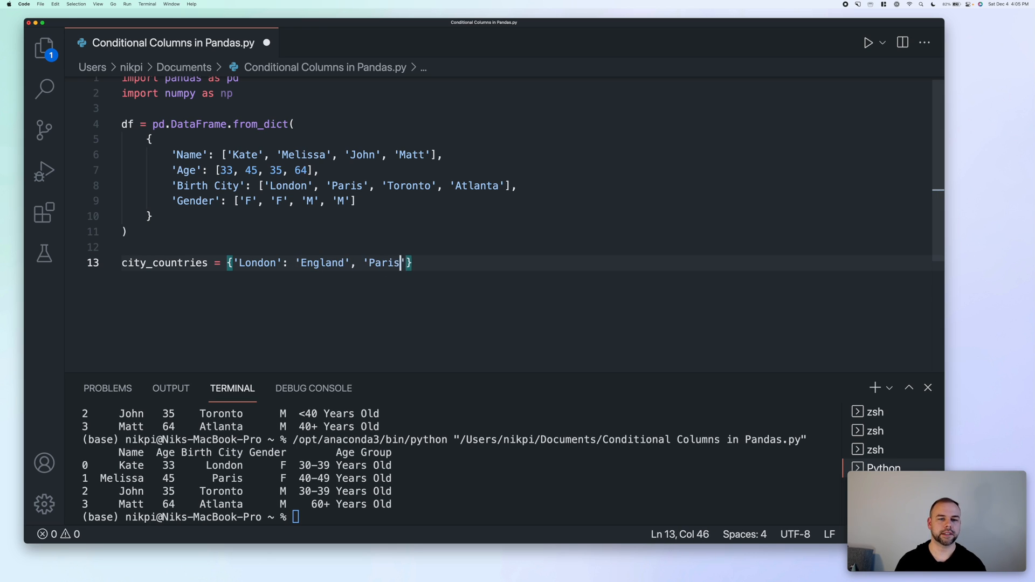
{"action": "type", "text": ":'France'"}
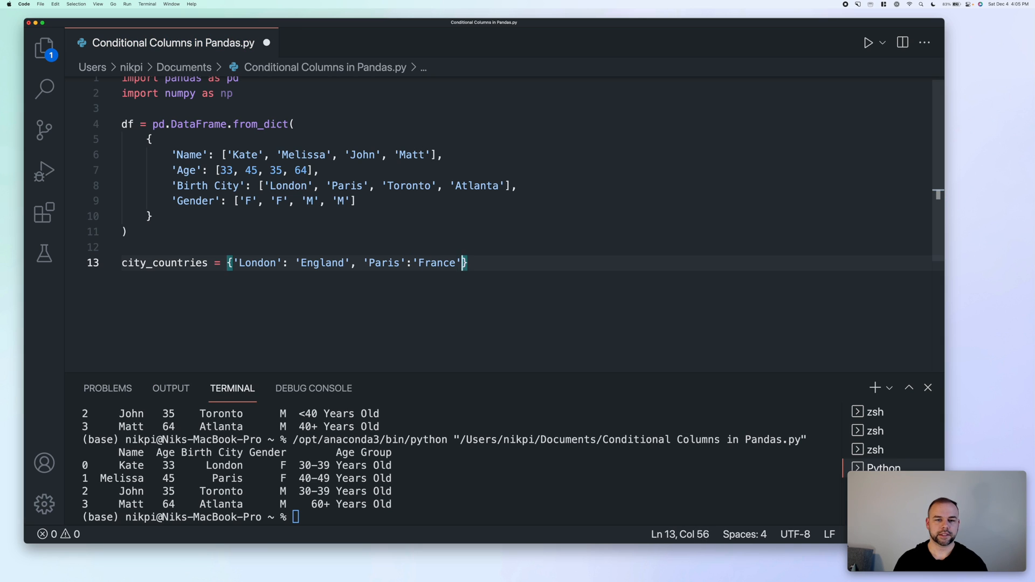
{"action": "type", "text": ", 'Atlanta': 'USA'"}
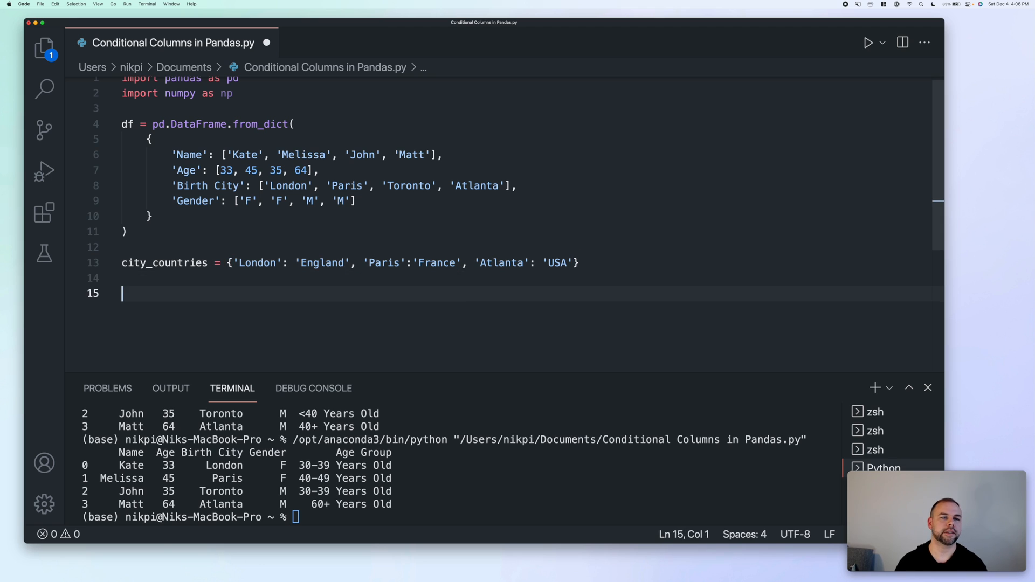
- Write df['Birth Countries'] = df['Birth City'].map(city_countries) and print(df), then run it
{"action": "type", "text": "df['']"}
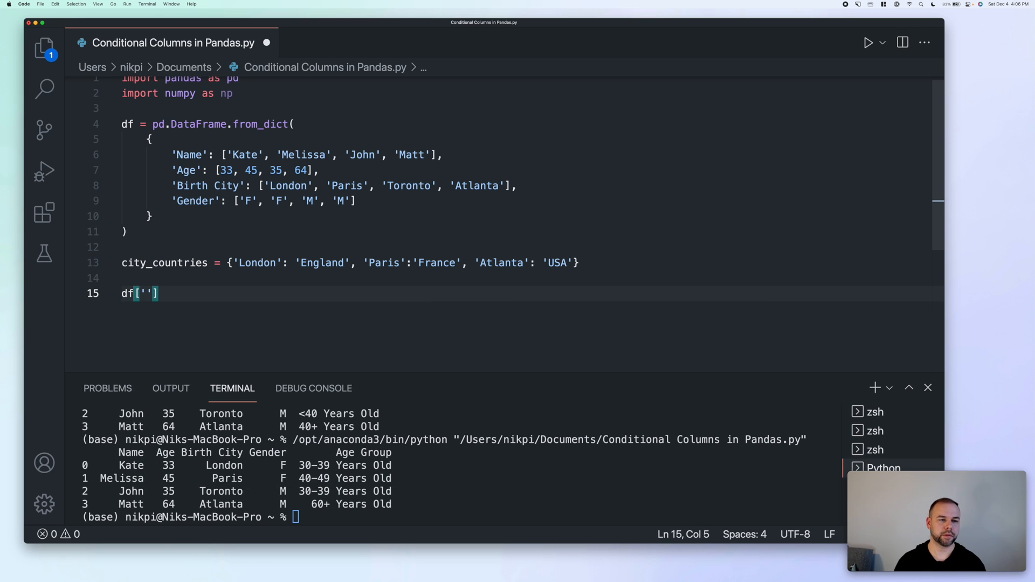
{"action": "type", "text": "B"}
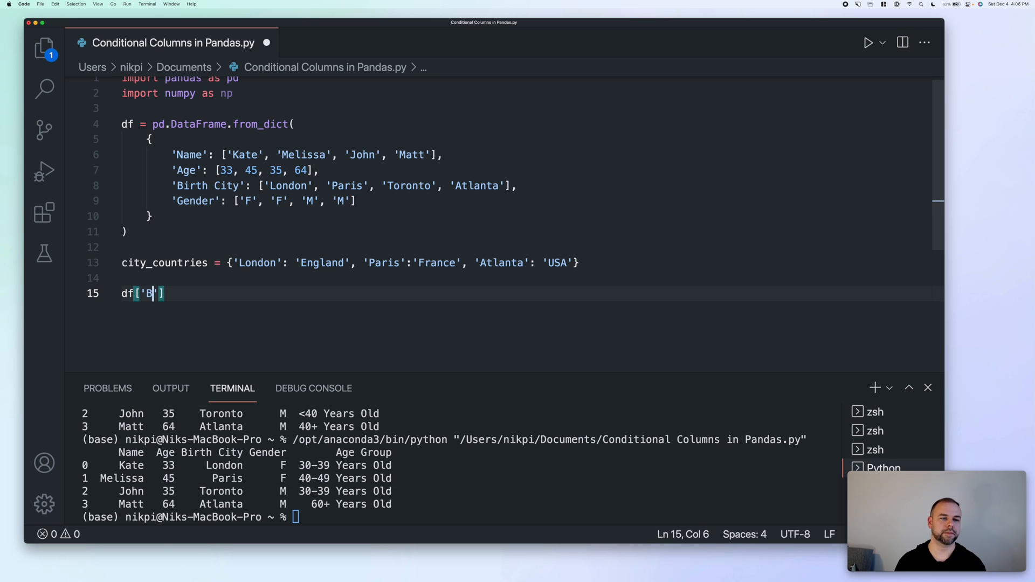
{"action": "type", "text": "irth Countries'] = df['']"}
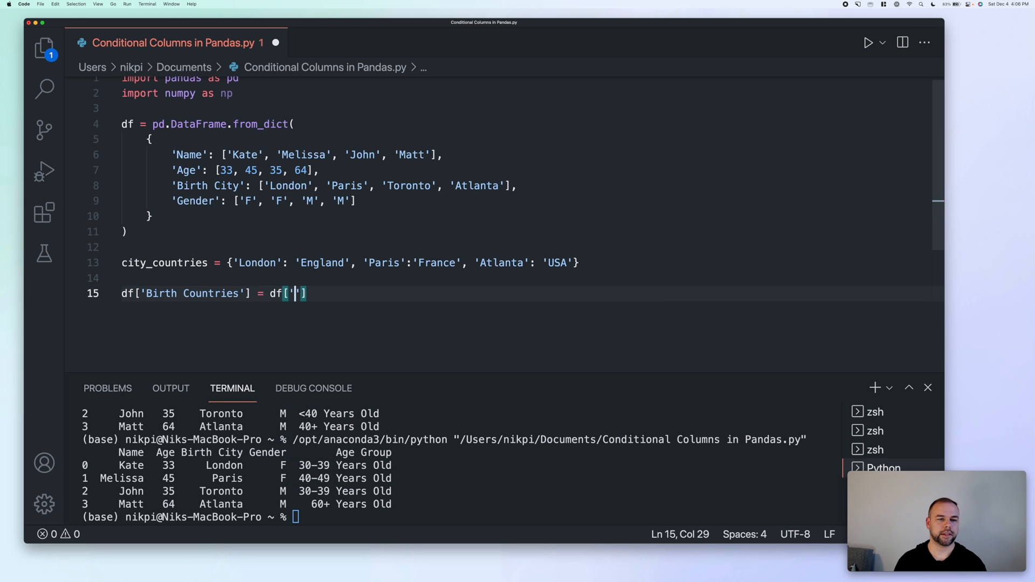
{"action": "type", "text": "Bi"}
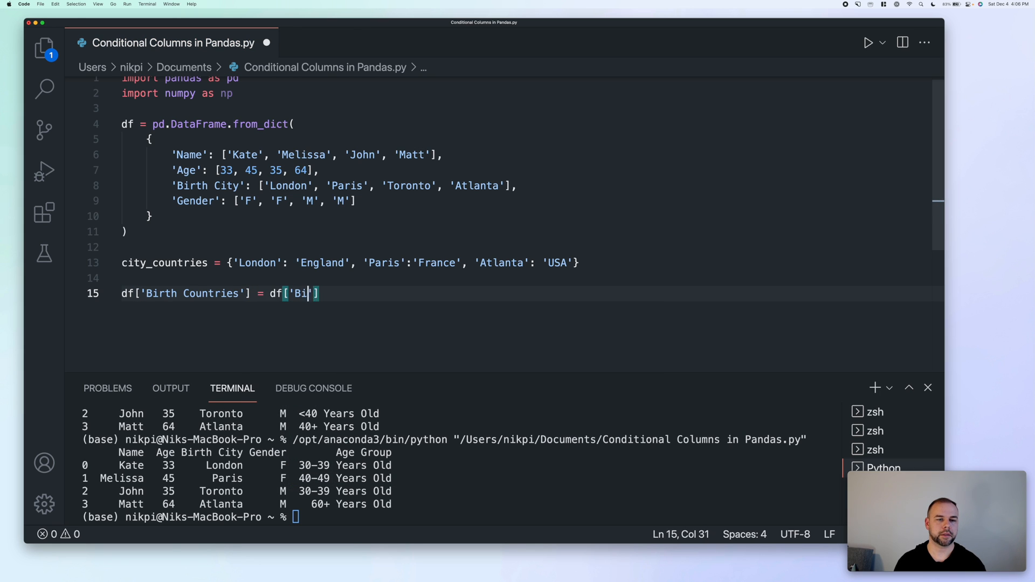
{"action": "type", "text": "rth City'].map("}
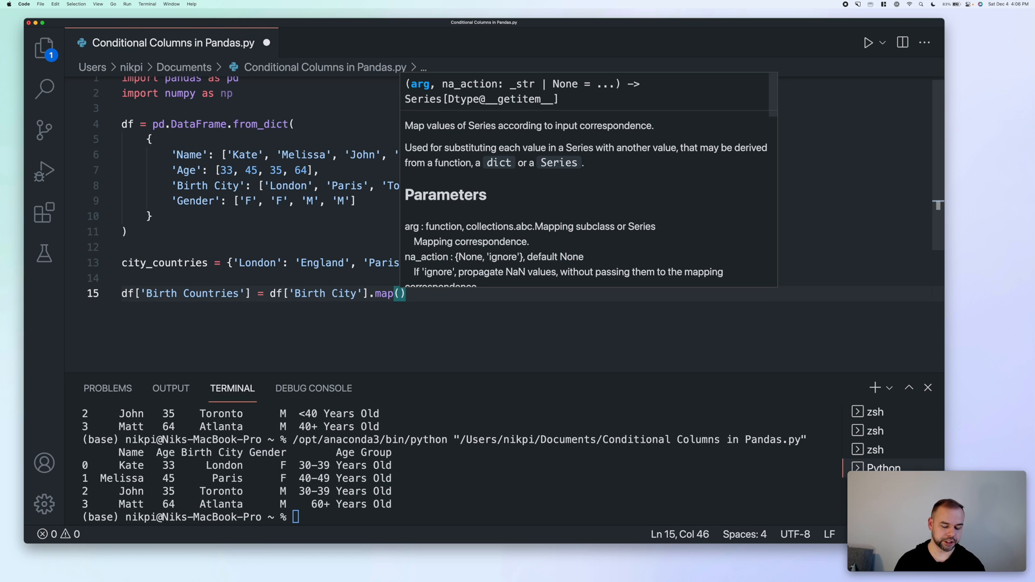
{"action": "type", "text": "city_countries"}
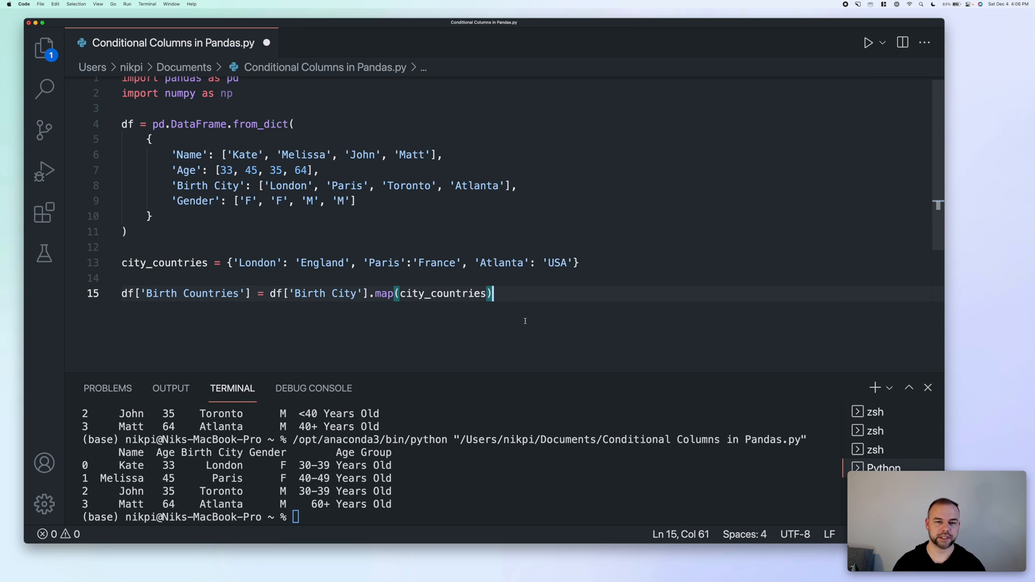
{"action": "type", "text": "df)"}
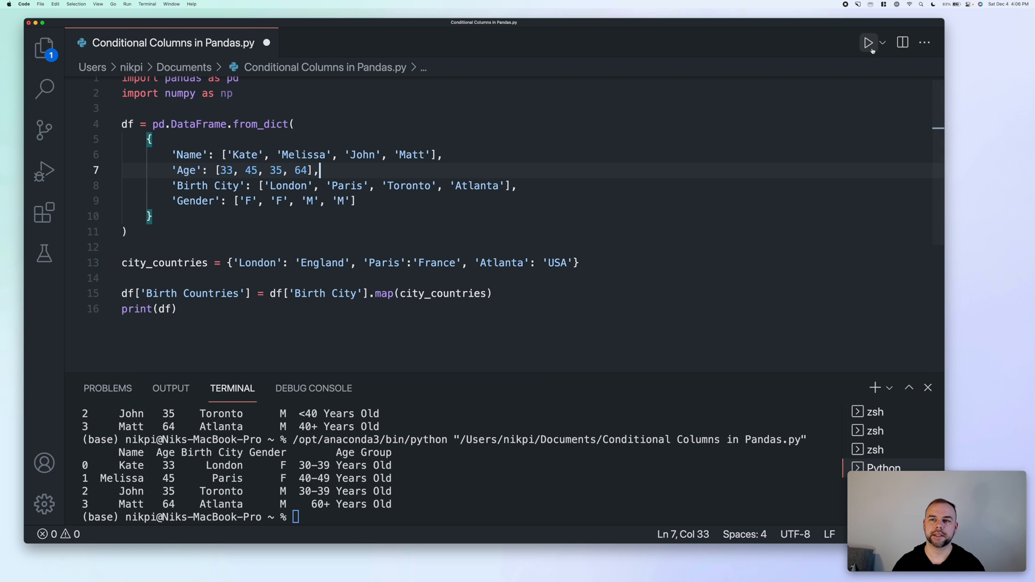
{"action": "left_click", "coordinate": [868, 42]}
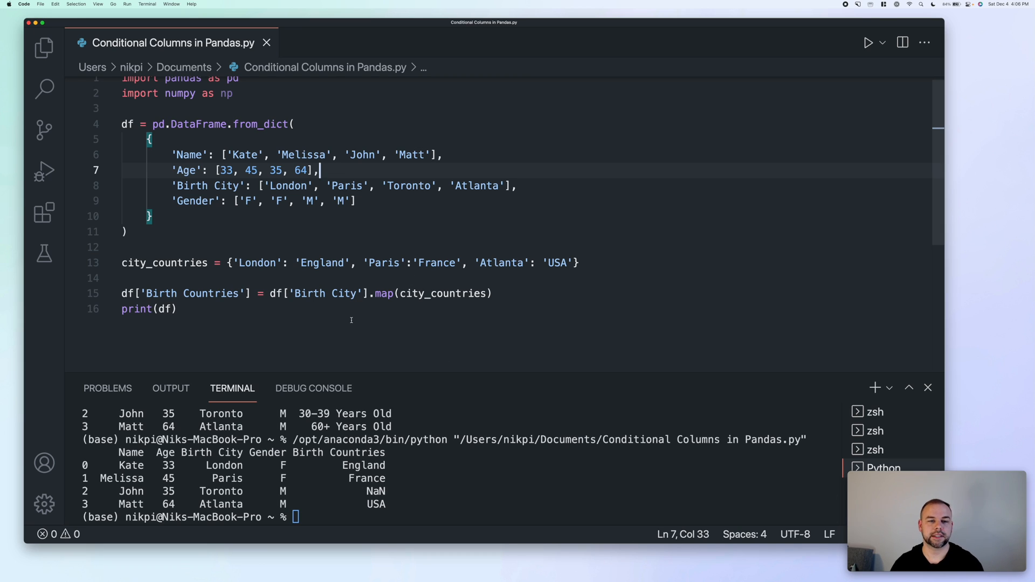
{"action": "mouse_move", "coordinate": [477, 302]}
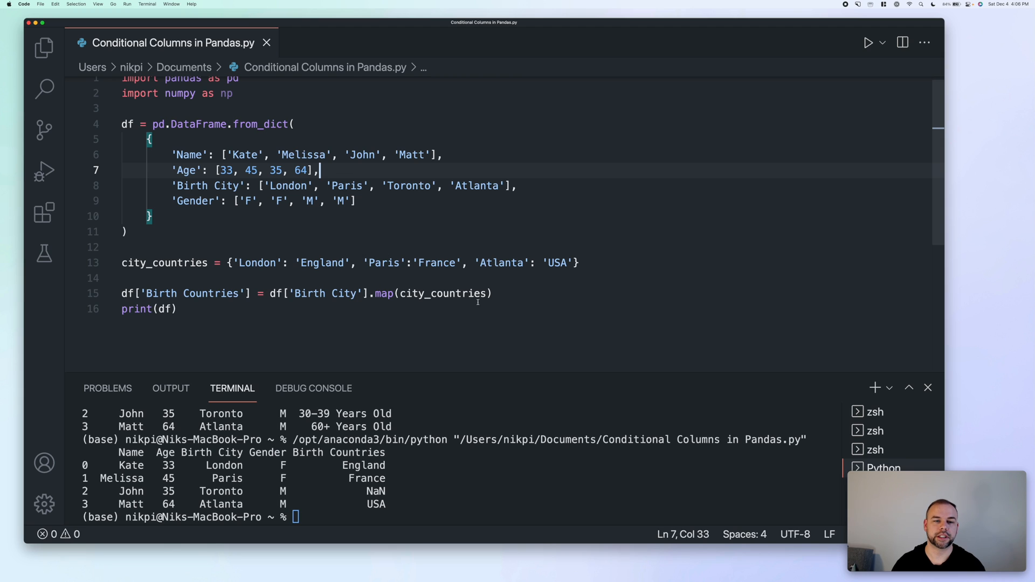
{"action": "mouse_move", "coordinate": [575, 293]}
{"action": "type", "text": ".fillna('Other'"}
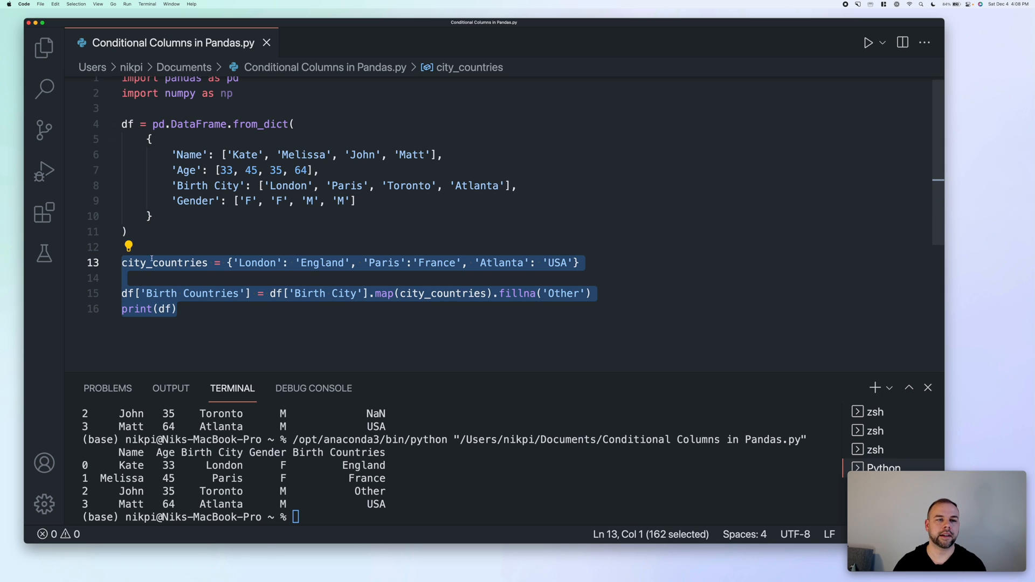
- Delete the selected city_countries mapping lines and their print statement
{"action": "key", "text": "Delete"}
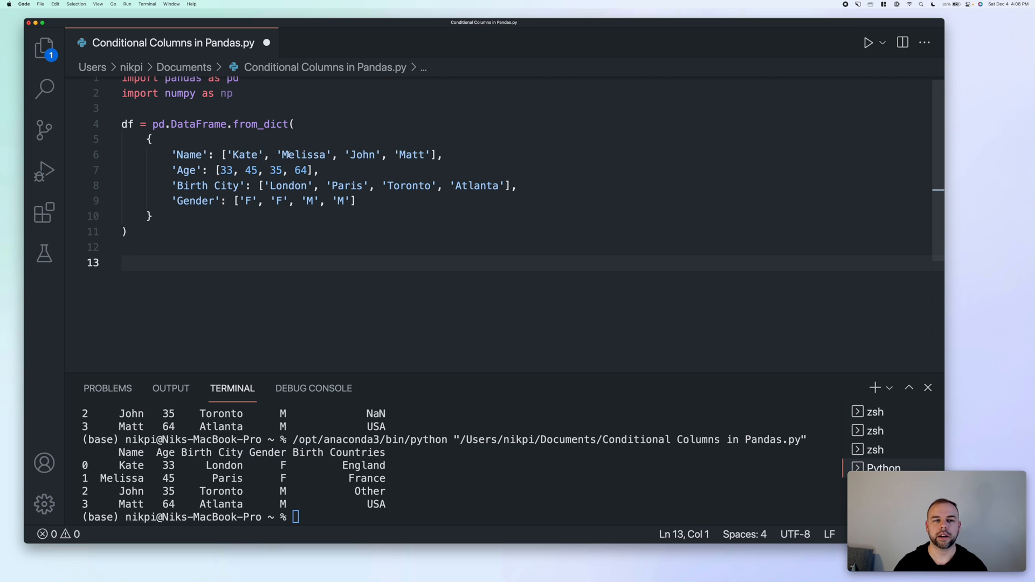
{"action": "mouse_move", "coordinate": [360, 304]}
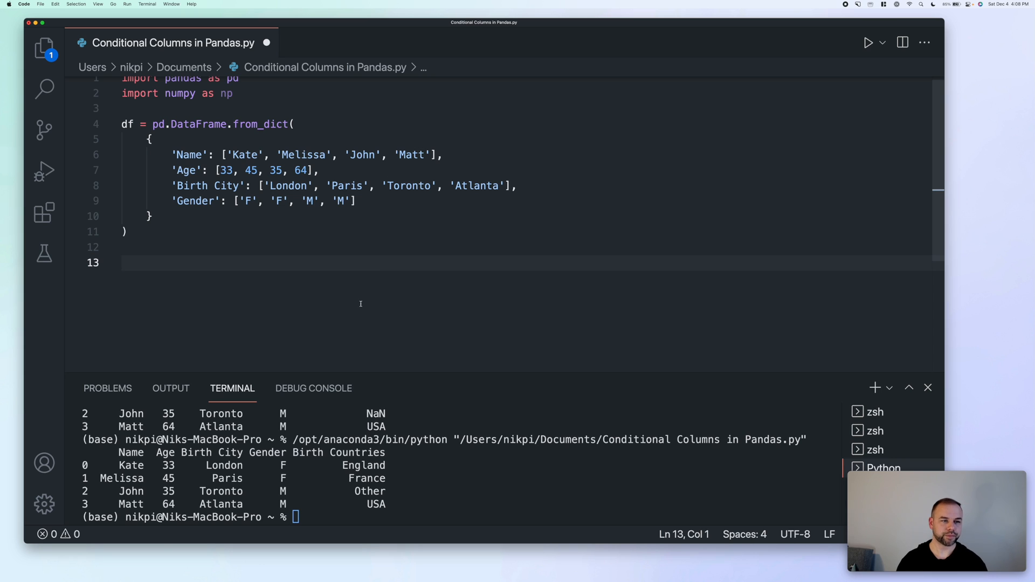
- Add df['Name Length'] = df['Name'].apply(len), print the DataFrame and run it (Kate 4, Melissa 7, John 4, Matt 4)
{"action": "type", "text": "df['Name ']"}
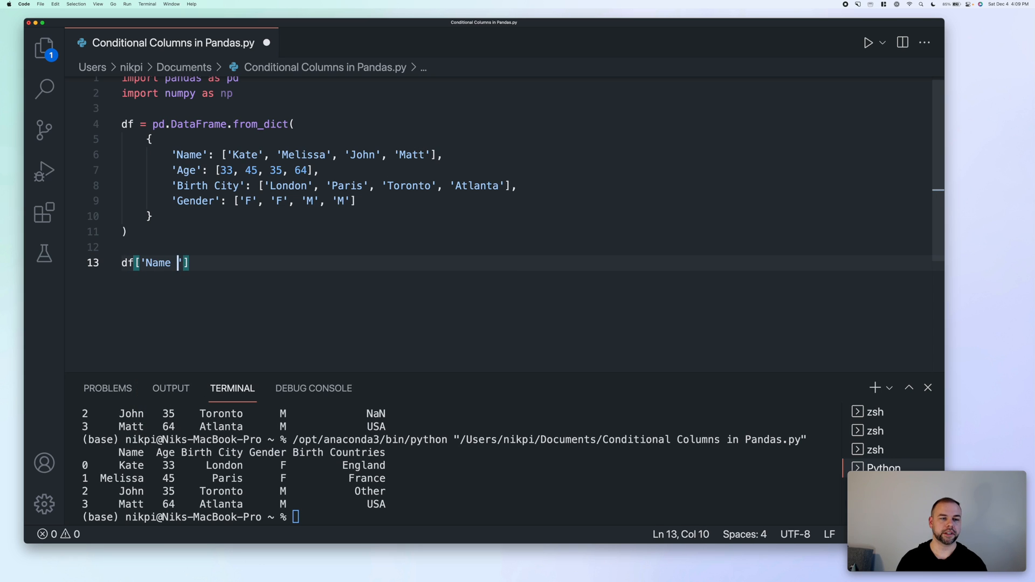
{"action": "type", "text": "Length'] ="}
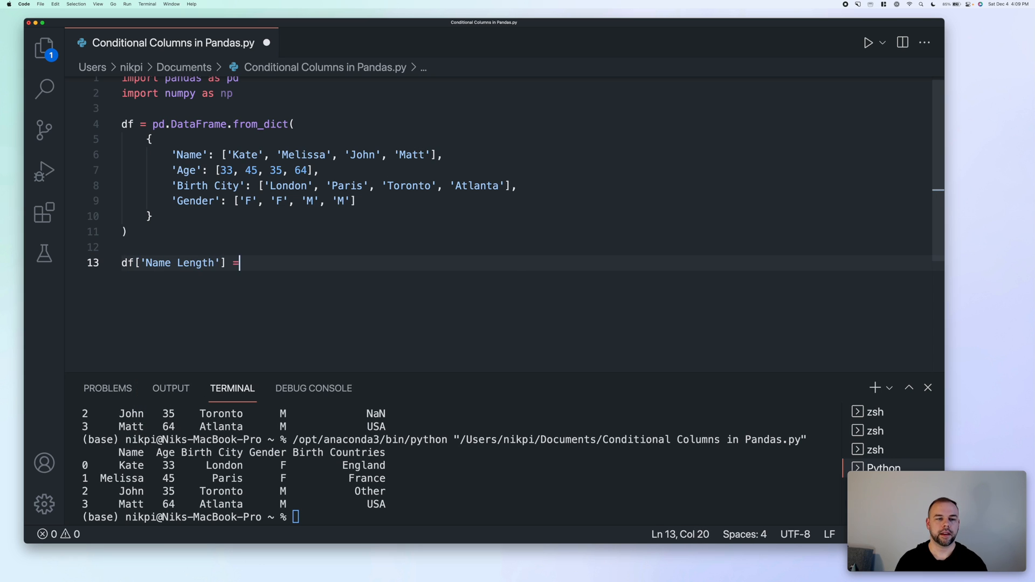
{"action": "type", "text": "df['Name']"}
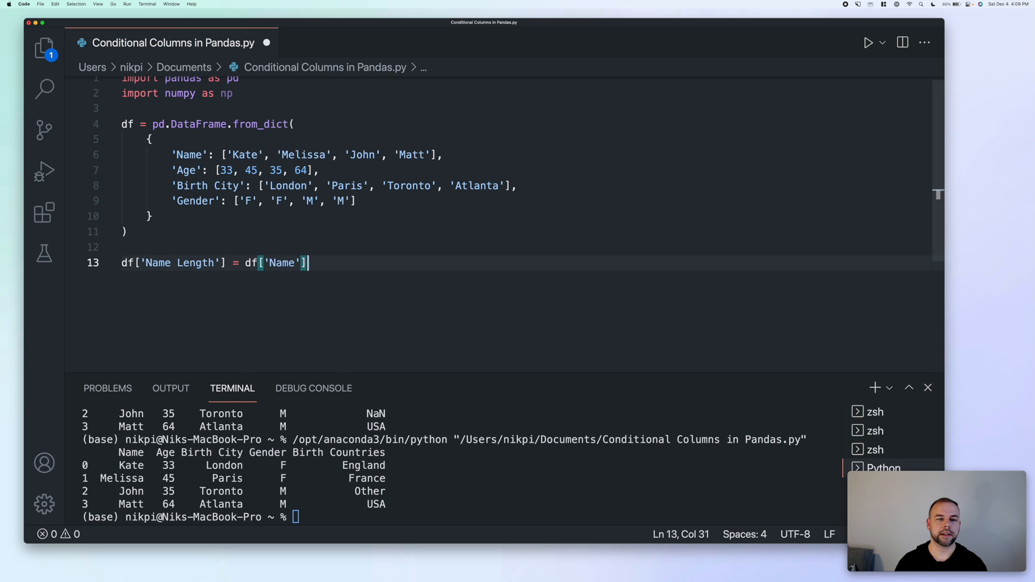
{"action": "type", "text": ".apply"}
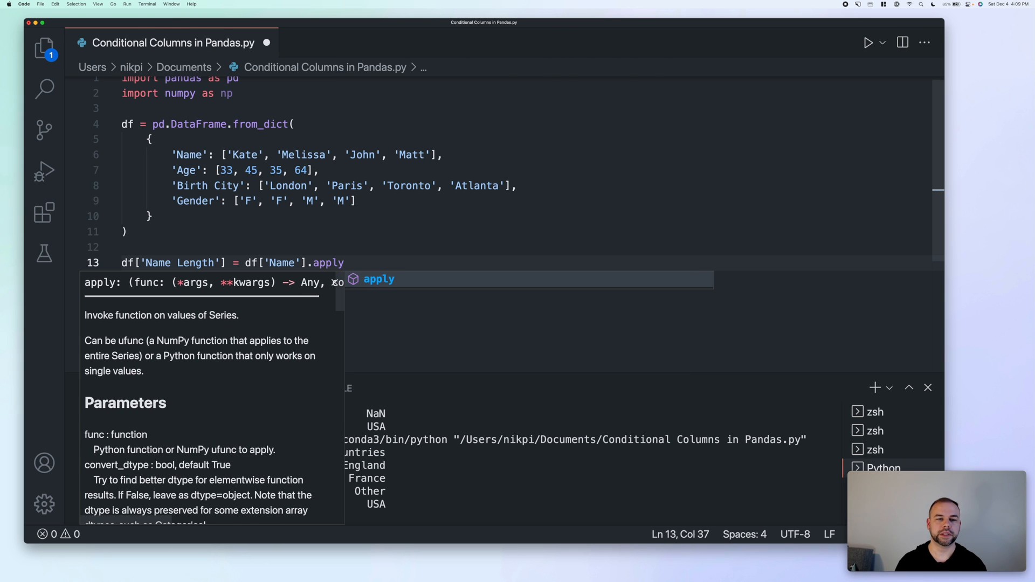
{"action": "type", "text": "(le"}
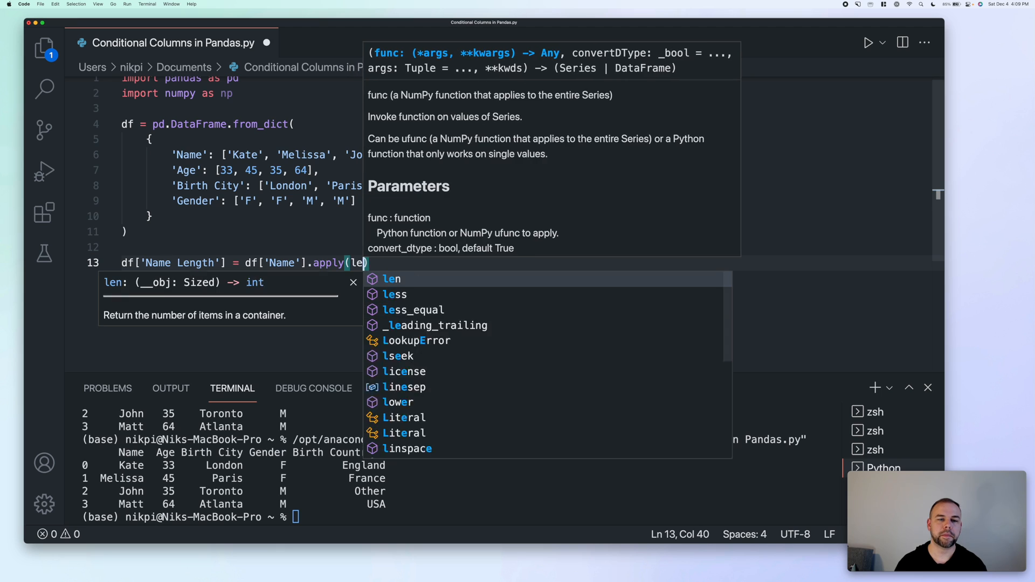
{"action": "type", "text": "n"}
{"action": "type", "text": "print("}
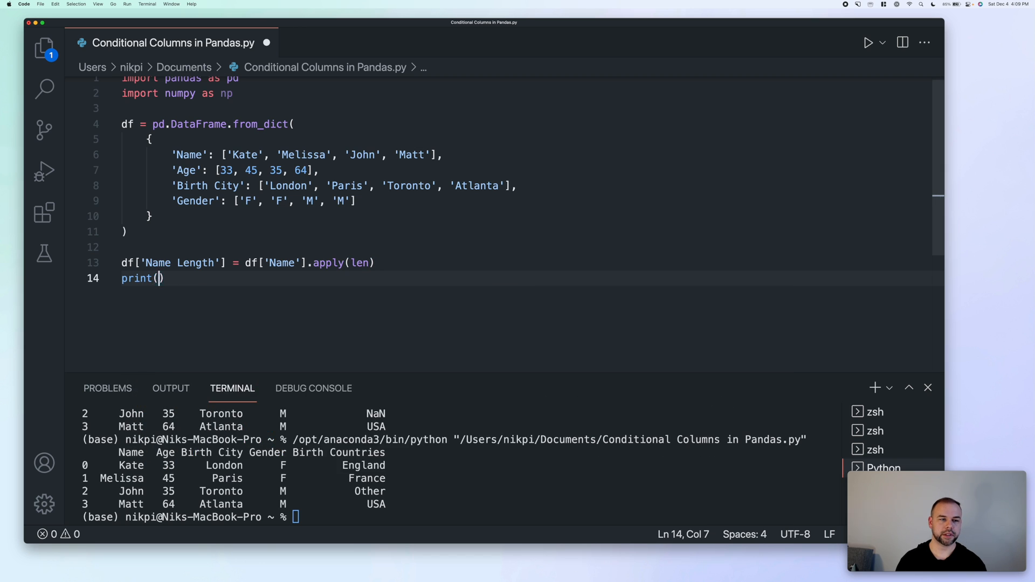
{"action": "type", "text": "df"}
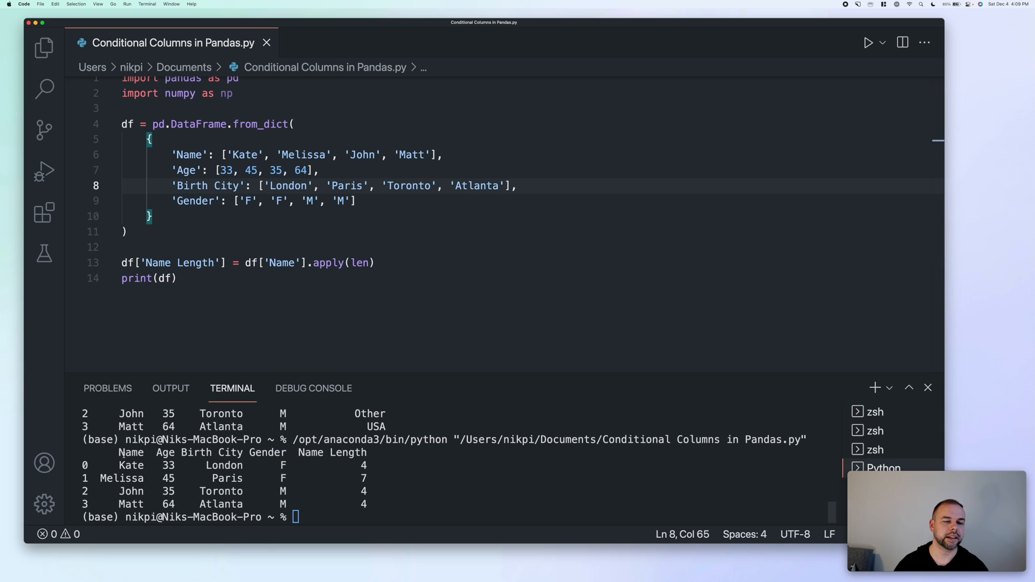
- Select and delete the Name Length and print lines, keeping only the DataFrame definition
{"action": "double_click", "coordinate": [358, 263]}
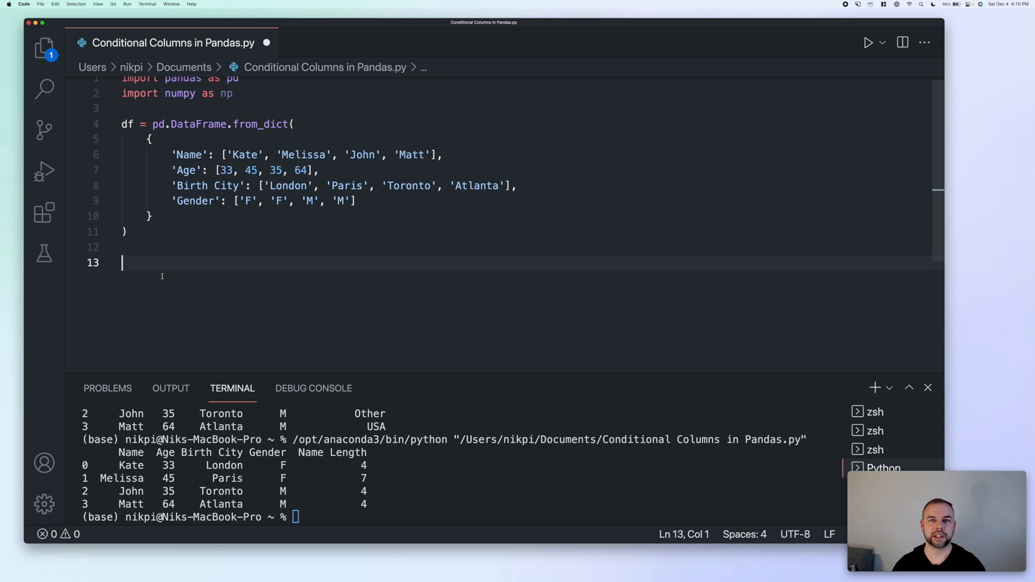
- Define age_group(x) returning '<30 years old', '30-39', '40-49' or '50+ years old' by age
{"action": "type", "text": "def"}
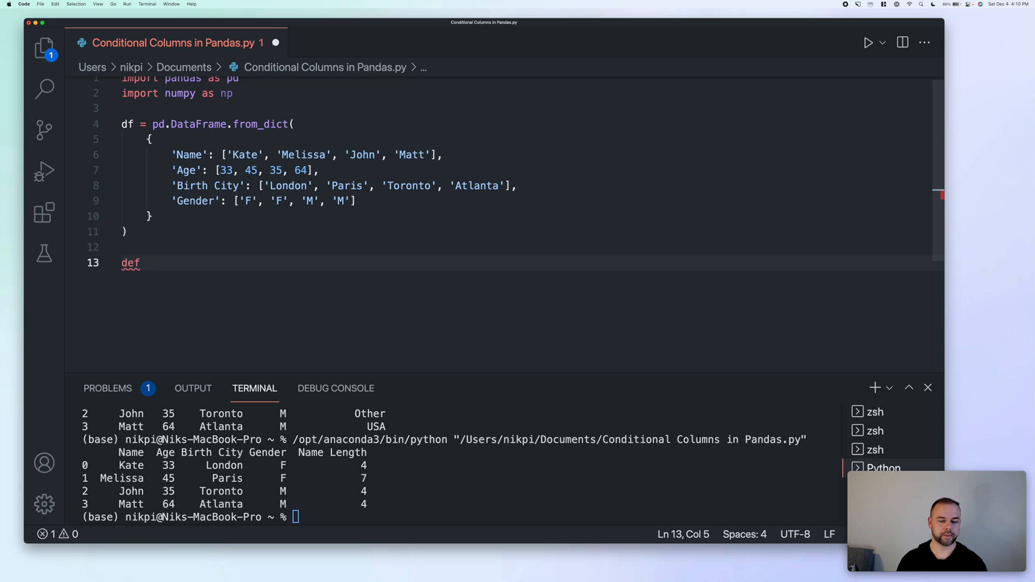
{"action": "type", "text": "age_group()"}
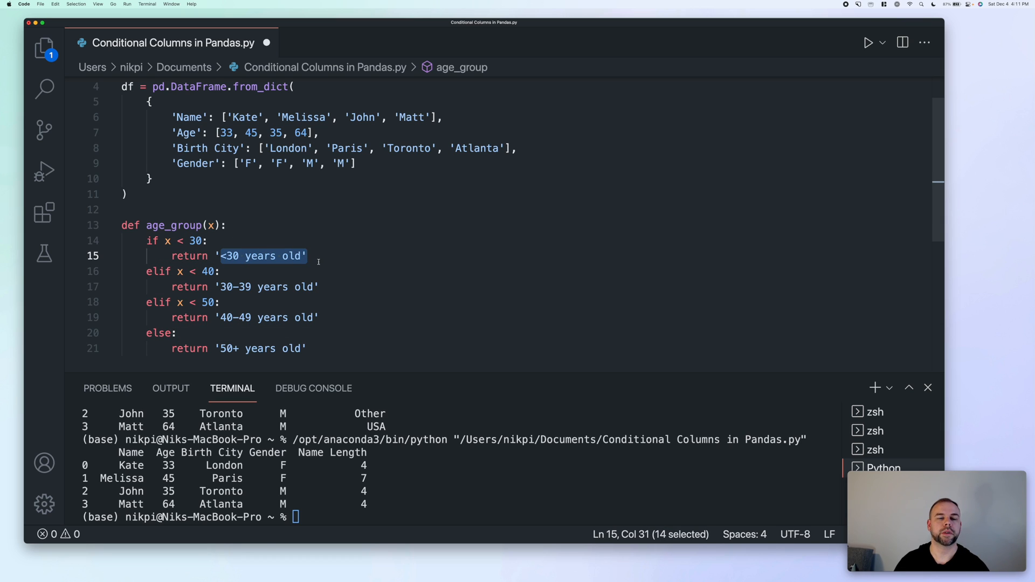
{"action": "left_click", "coordinate": [307, 257]}
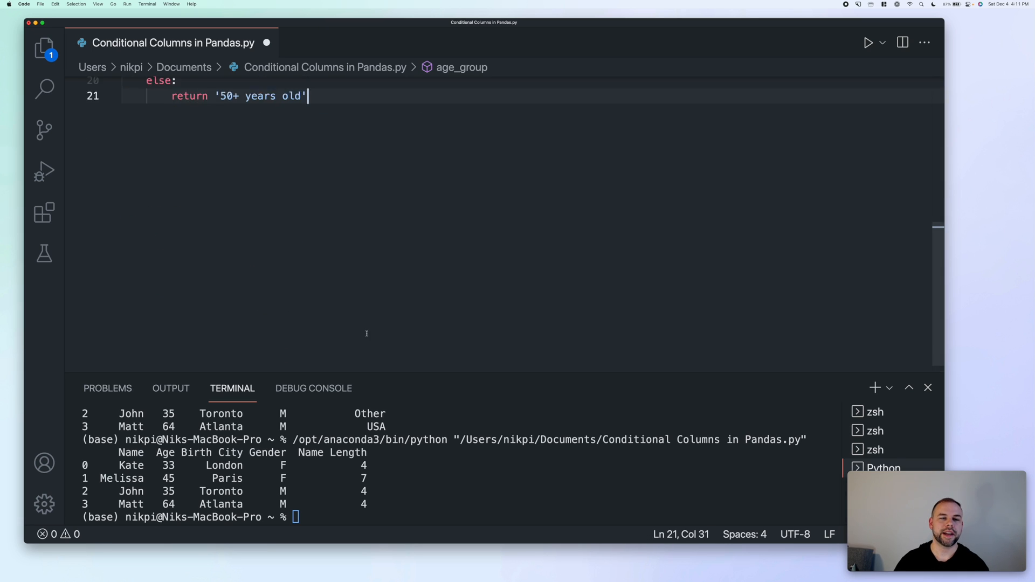
- Add df['Age Category'] = df['Age'].apply(age_group), print the DataFrame and run the script
{"action": "scroll", "scroll_direction": "up", "scroll_amount": 3}
{"action": "type", "text": "df['Age Category"}
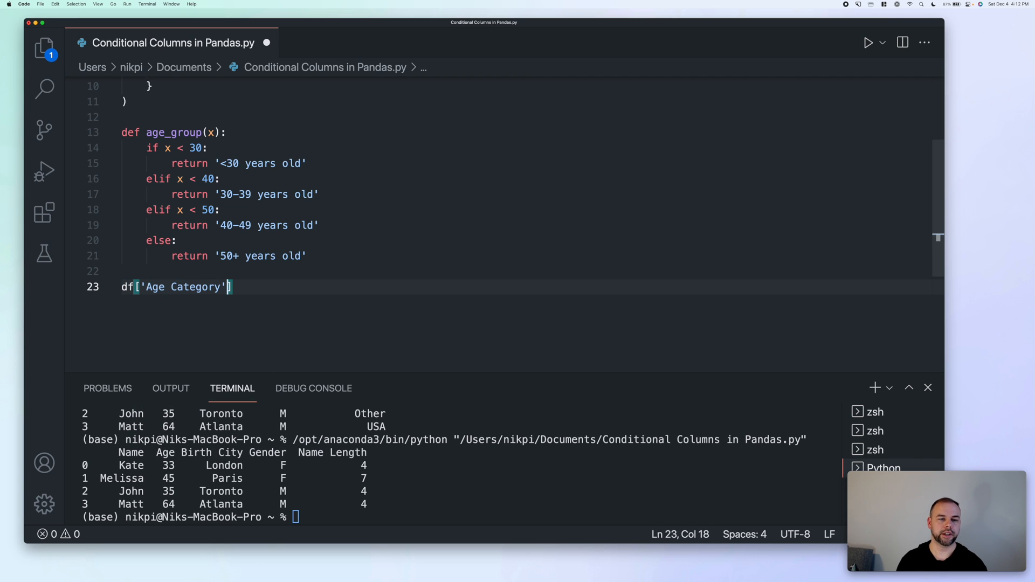
{"action": "type", "text": "= df['']"}
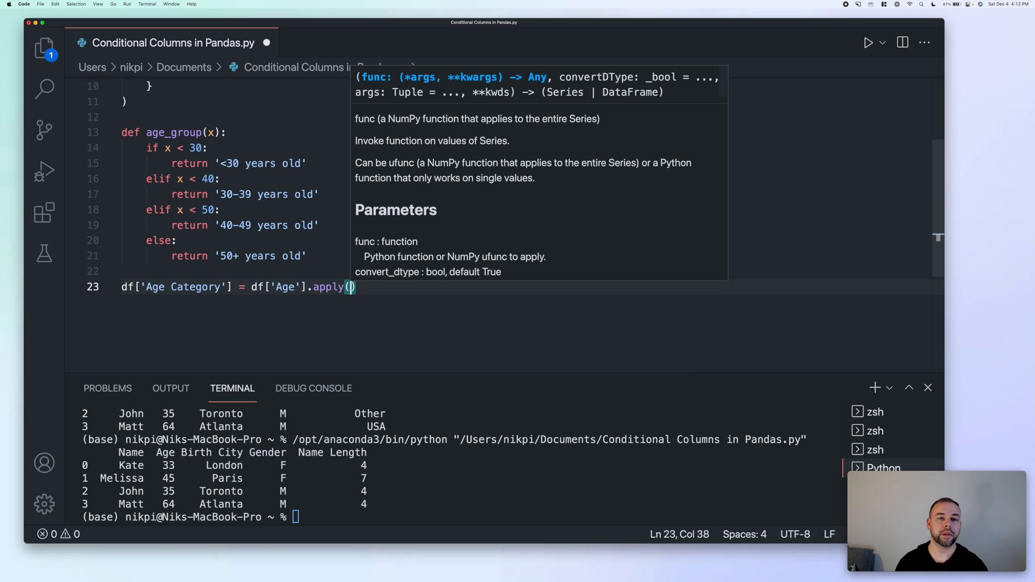
{"action": "type", "text": "agr"}
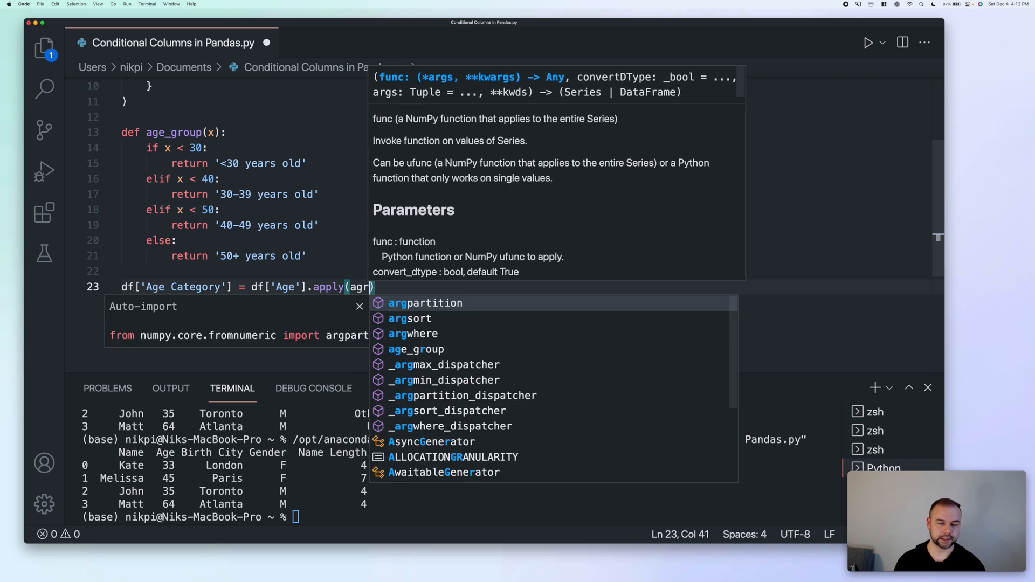
{"action": "type", "text": "e_grou"}
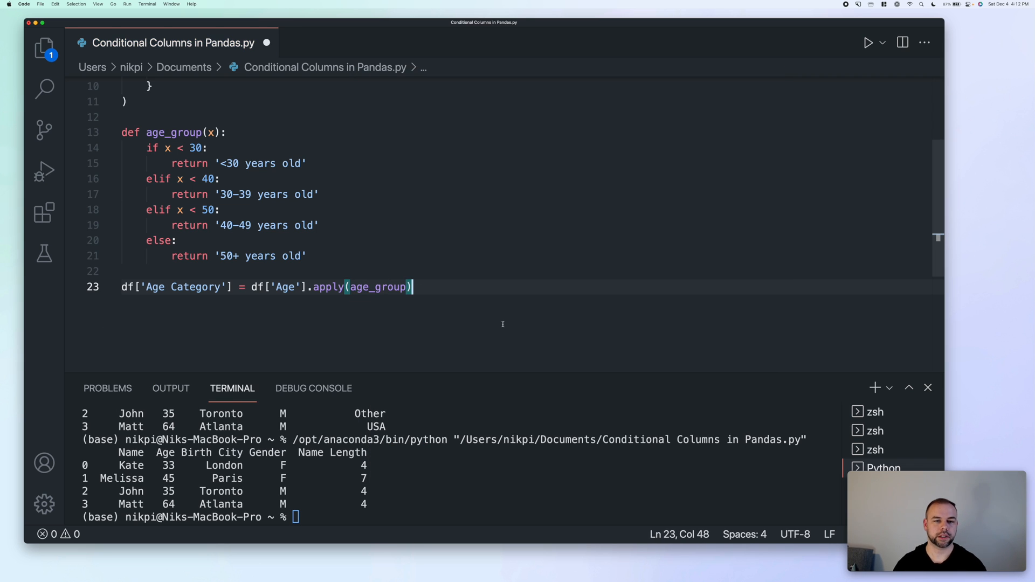
{"action": "type", "text": "print(df"}
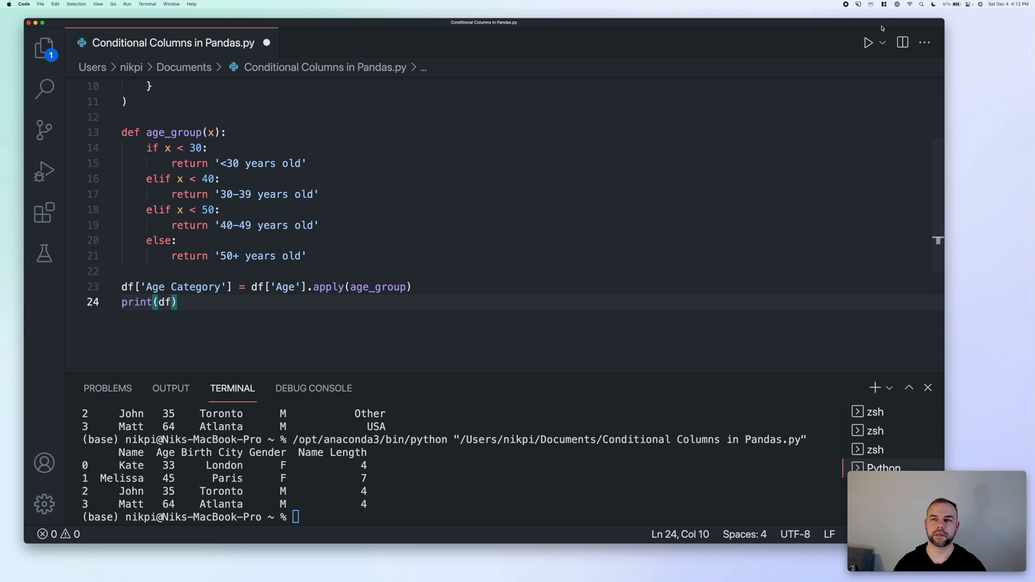
{"action": "left_click", "coordinate": [868, 42]}
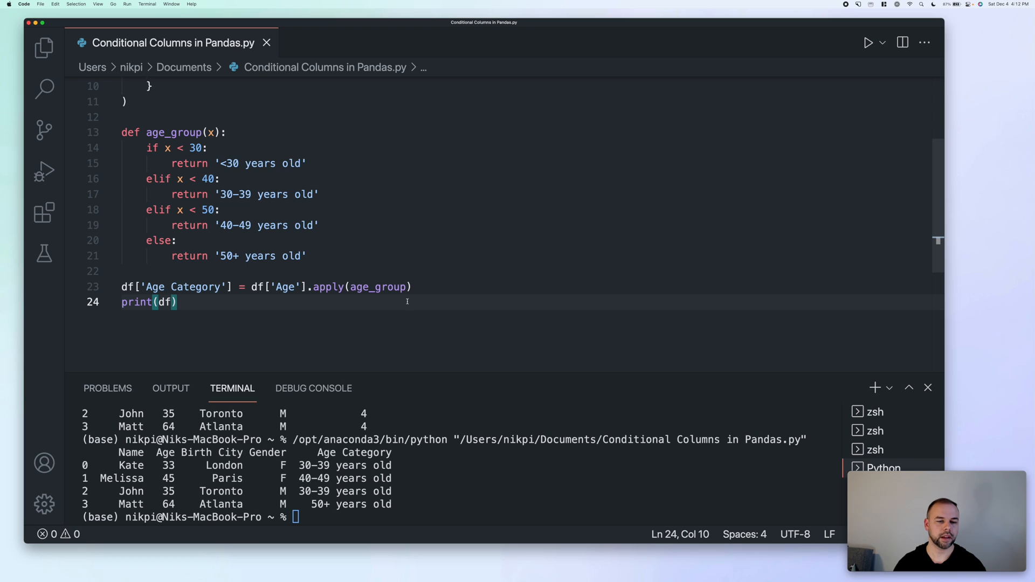